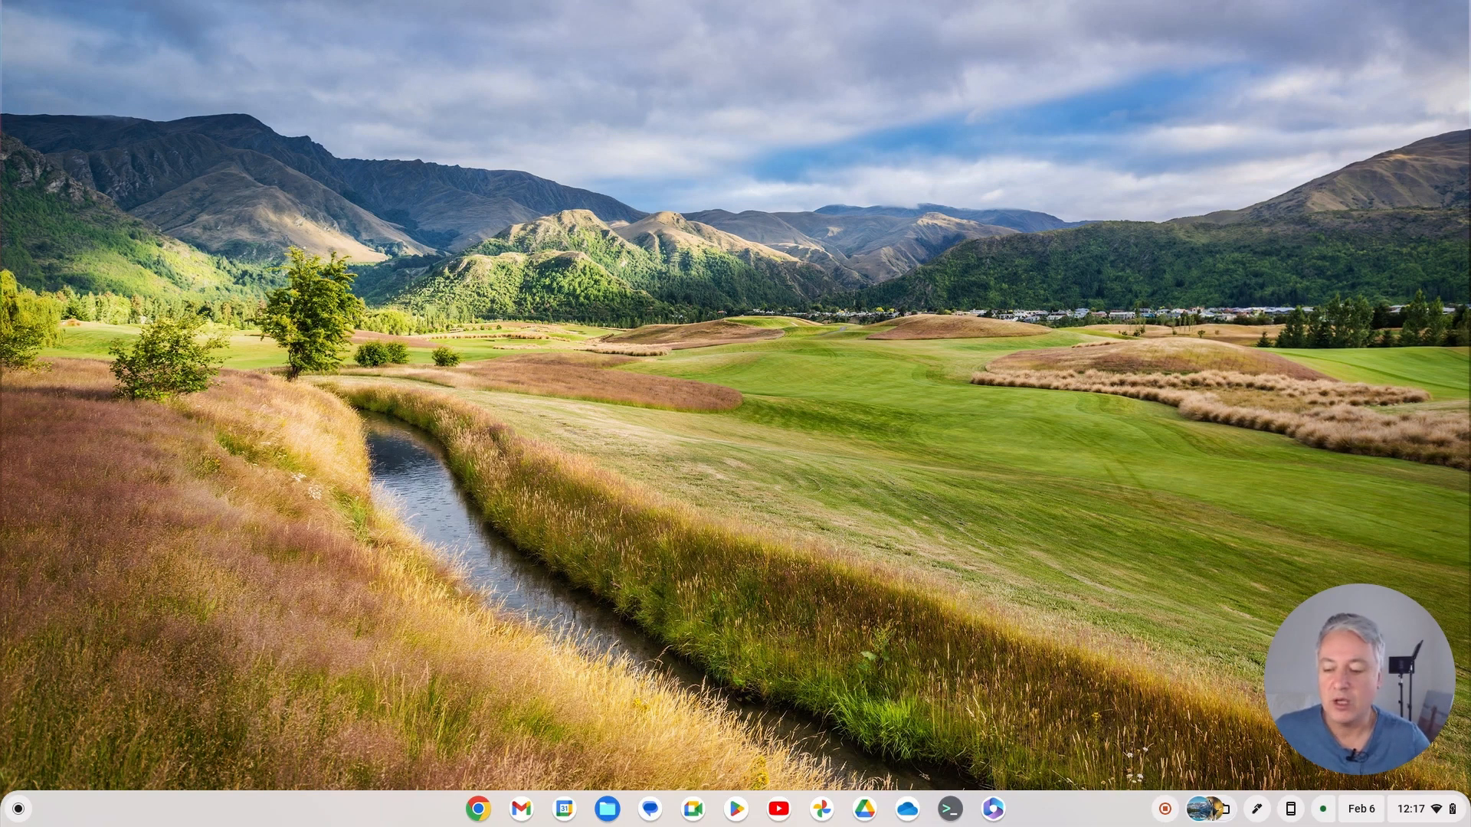
Step: Launch the Files app from the shelf
left_click(509, 534)
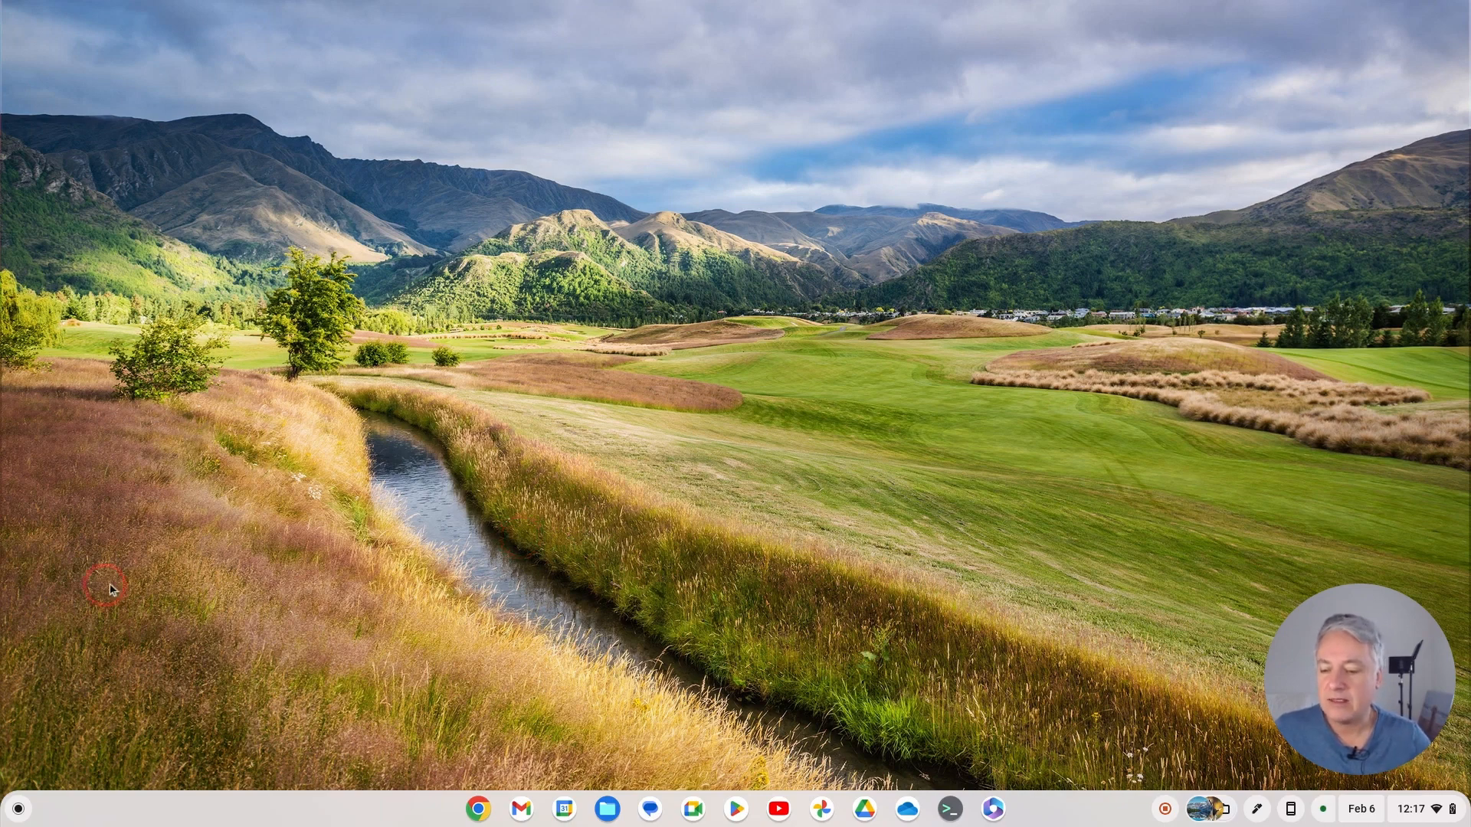
mouse_move(530, 711)
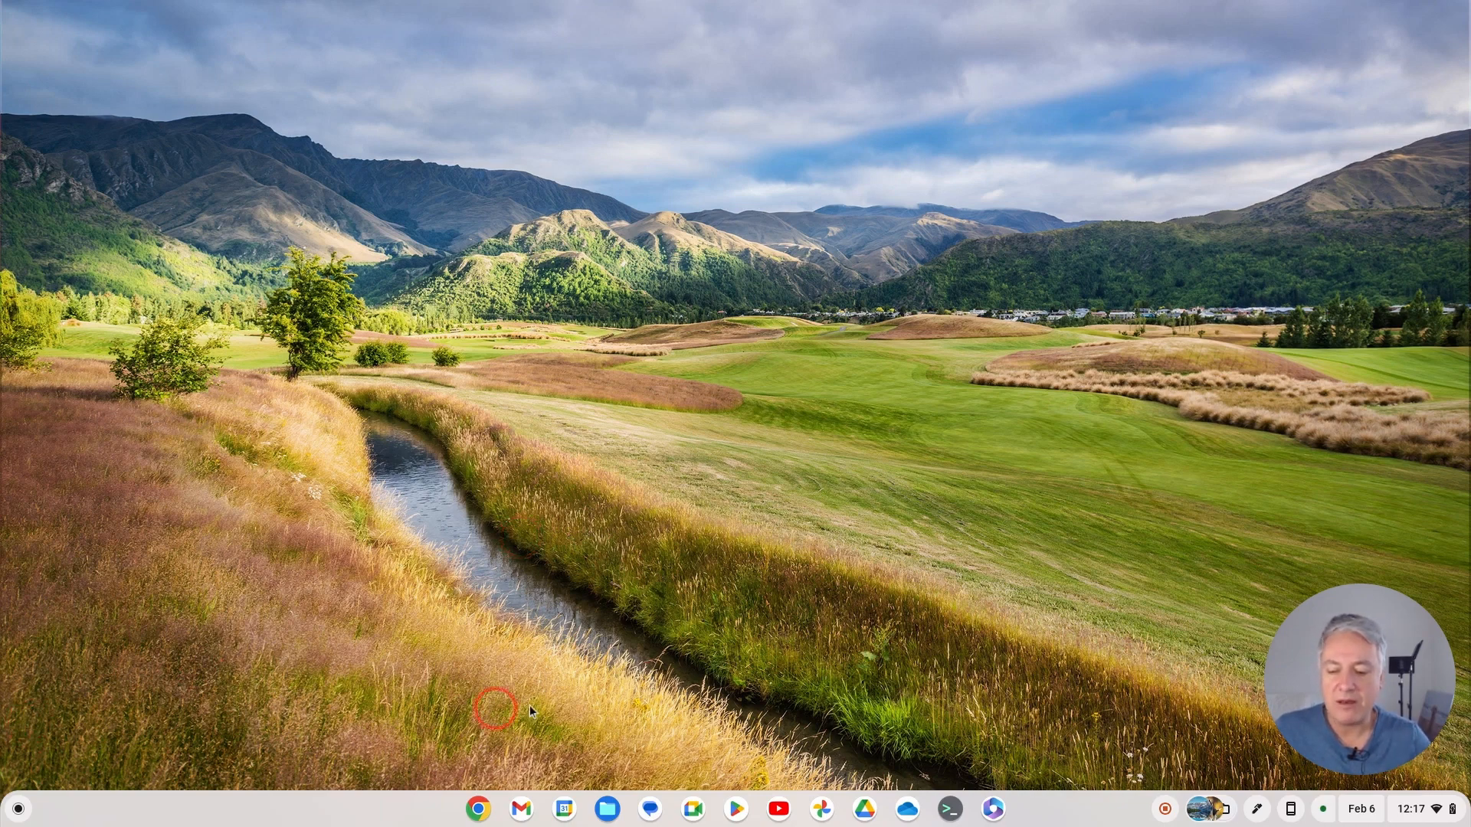
left_click(605, 808)
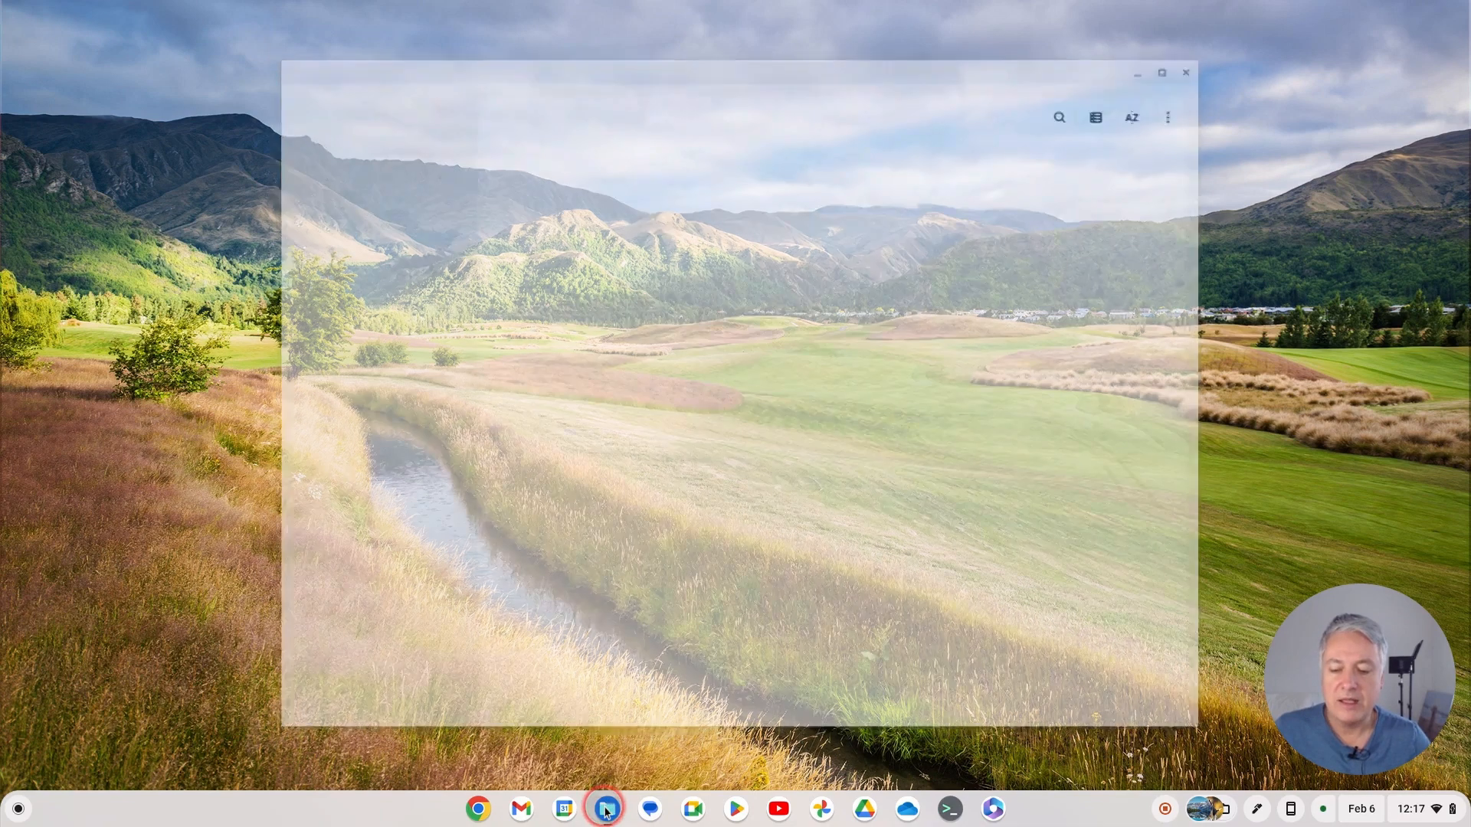
Step: Open the Files options menu to see 63.3 GB of storage available
left_click(605, 809)
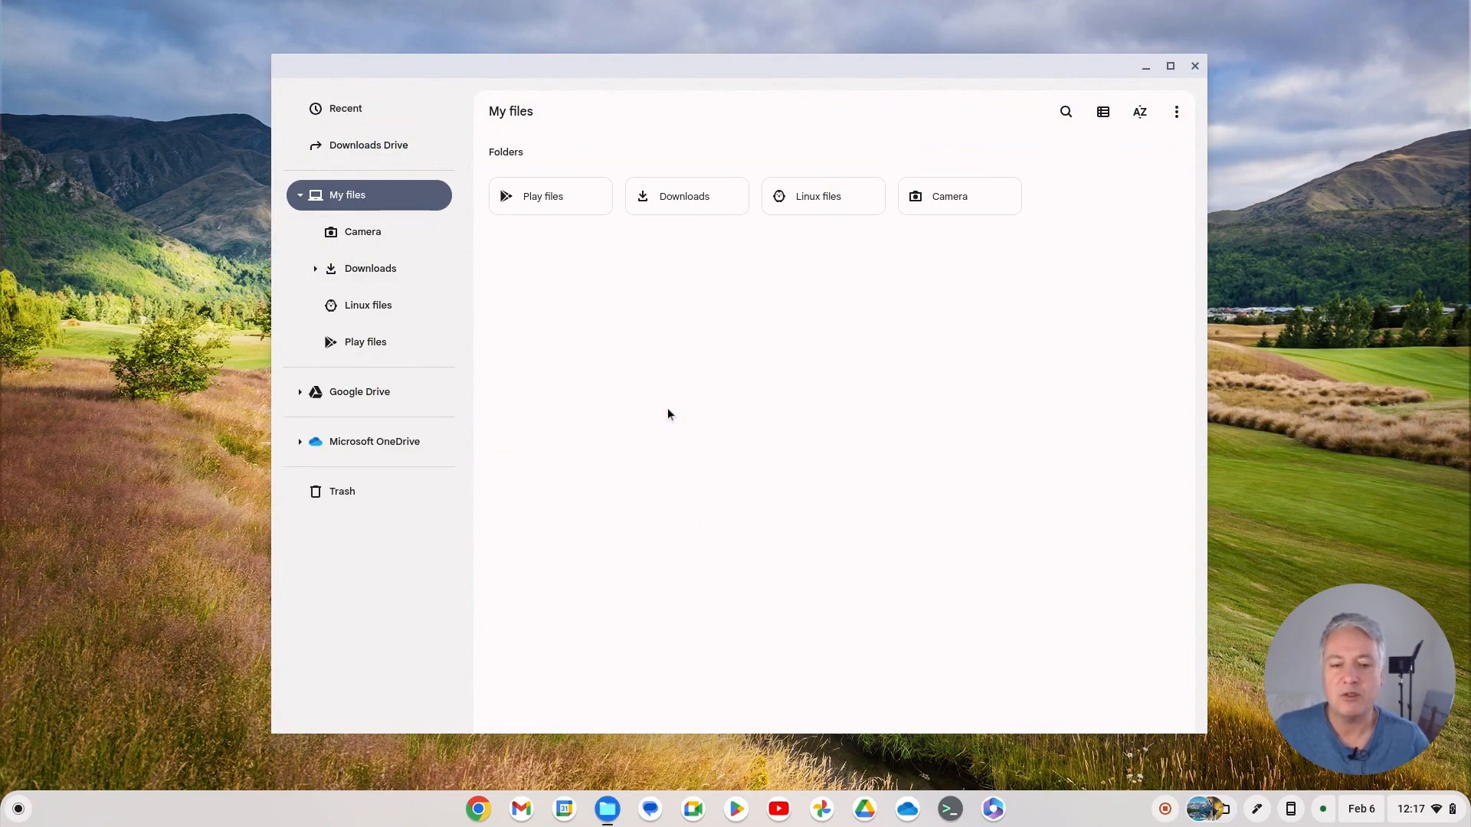
left_click(756, 412)
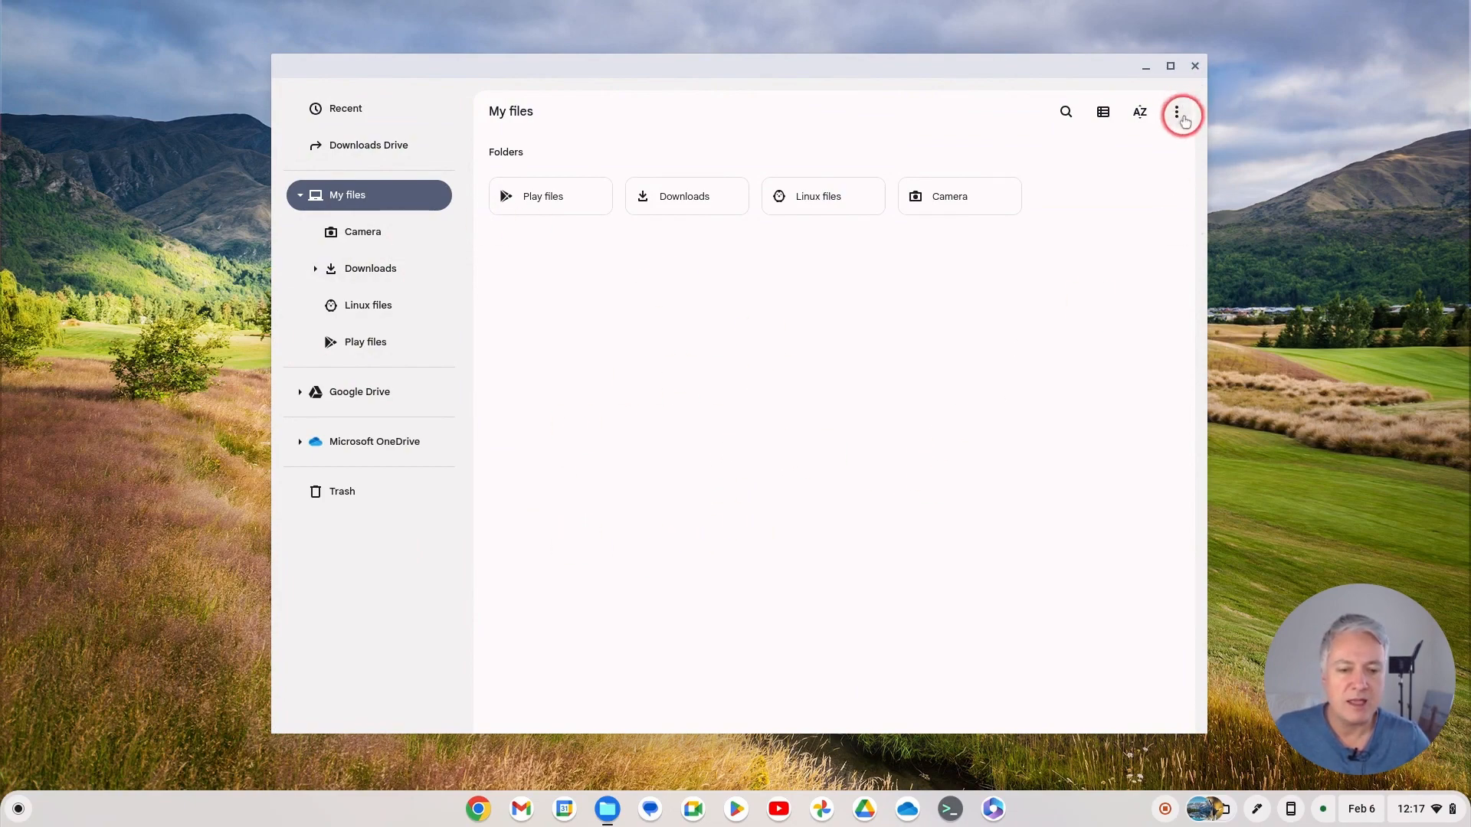
left_click(1177, 112)
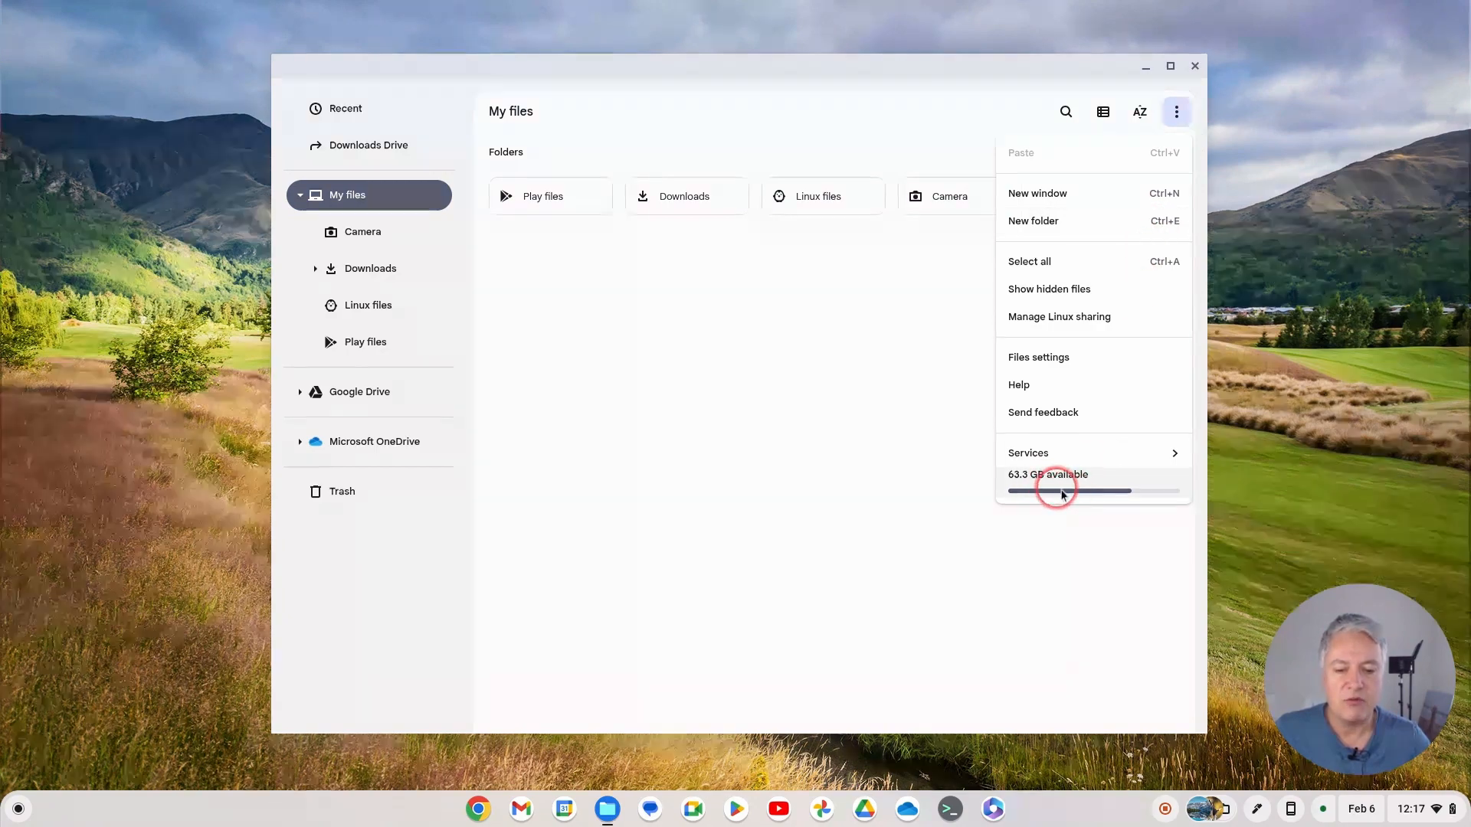
Step: Open Settings' Storage management from the storage bar, showing Linux at 90.0 GB
left_click(1047, 473)
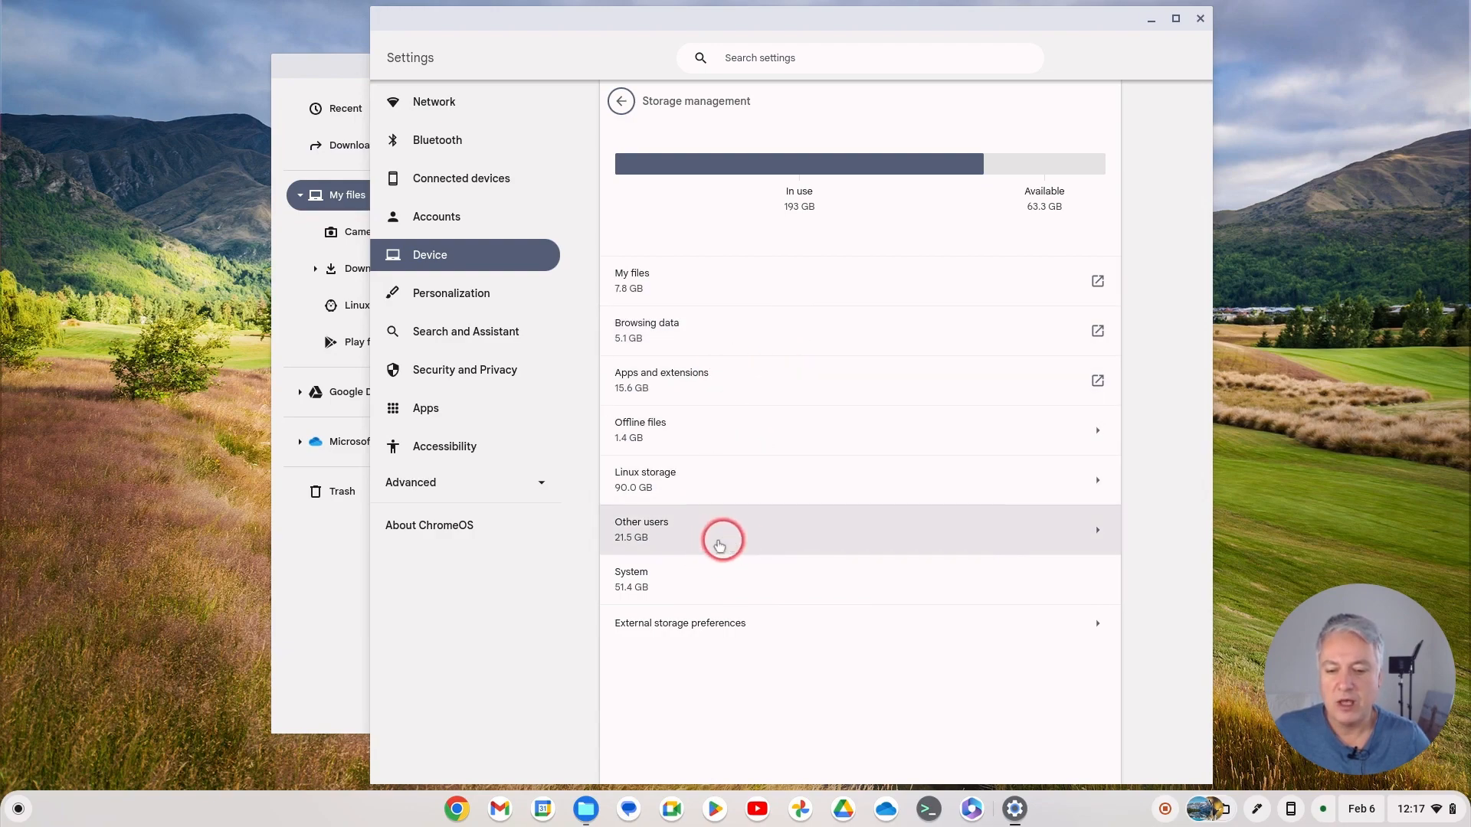
mouse_move(763, 548)
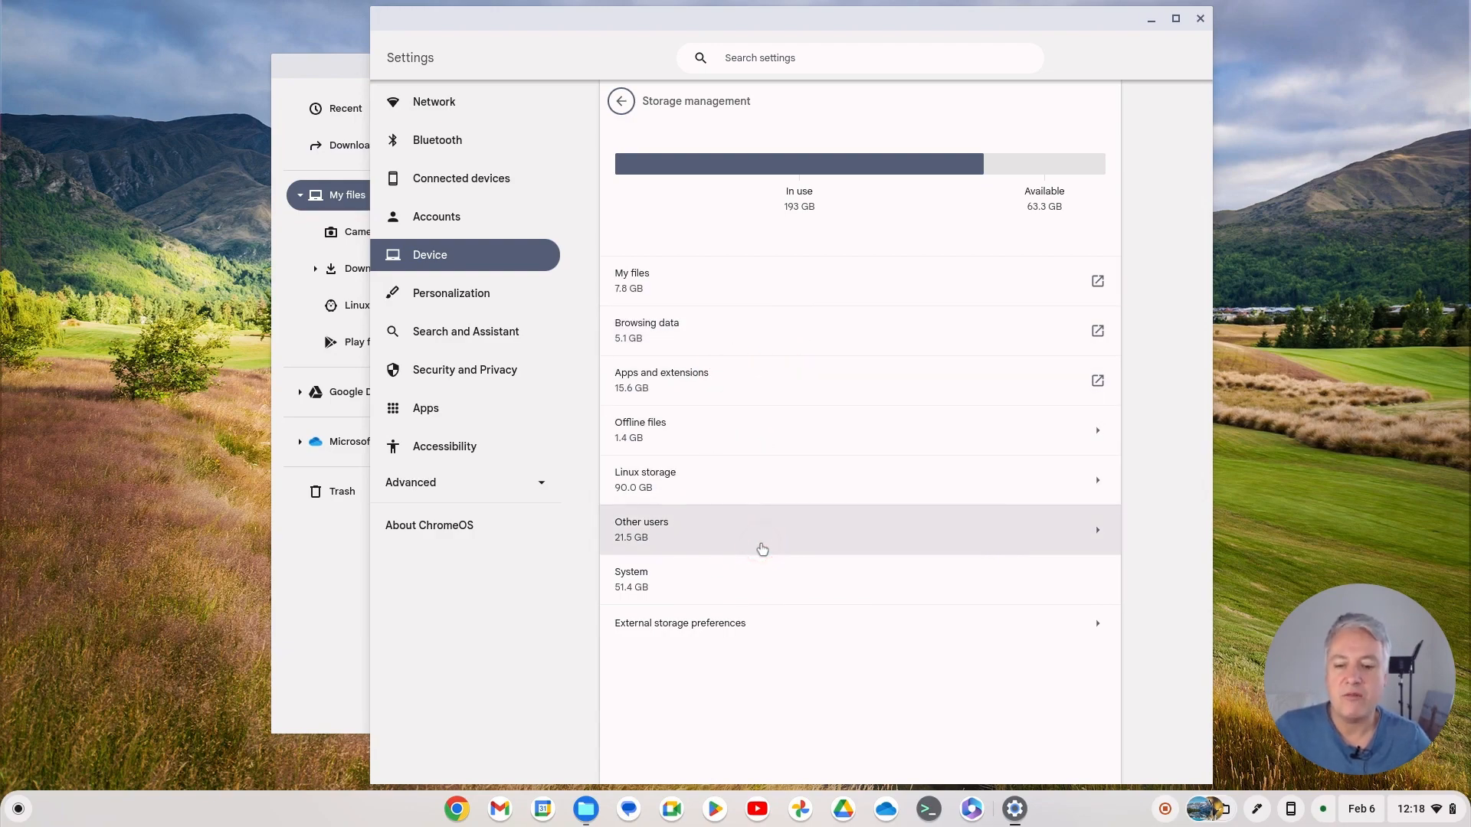
left_click(717, 610)
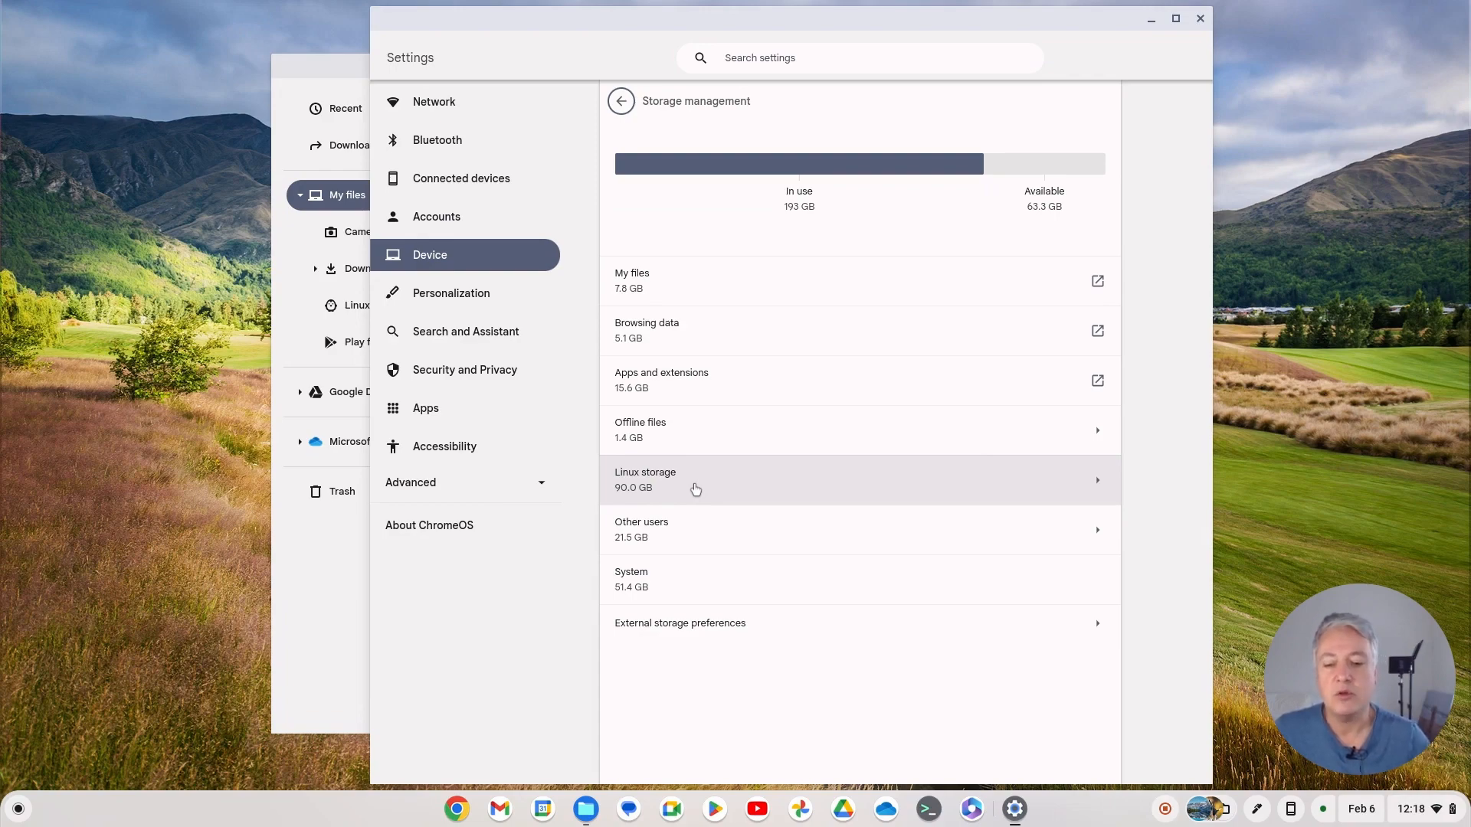
left_click(714, 488)
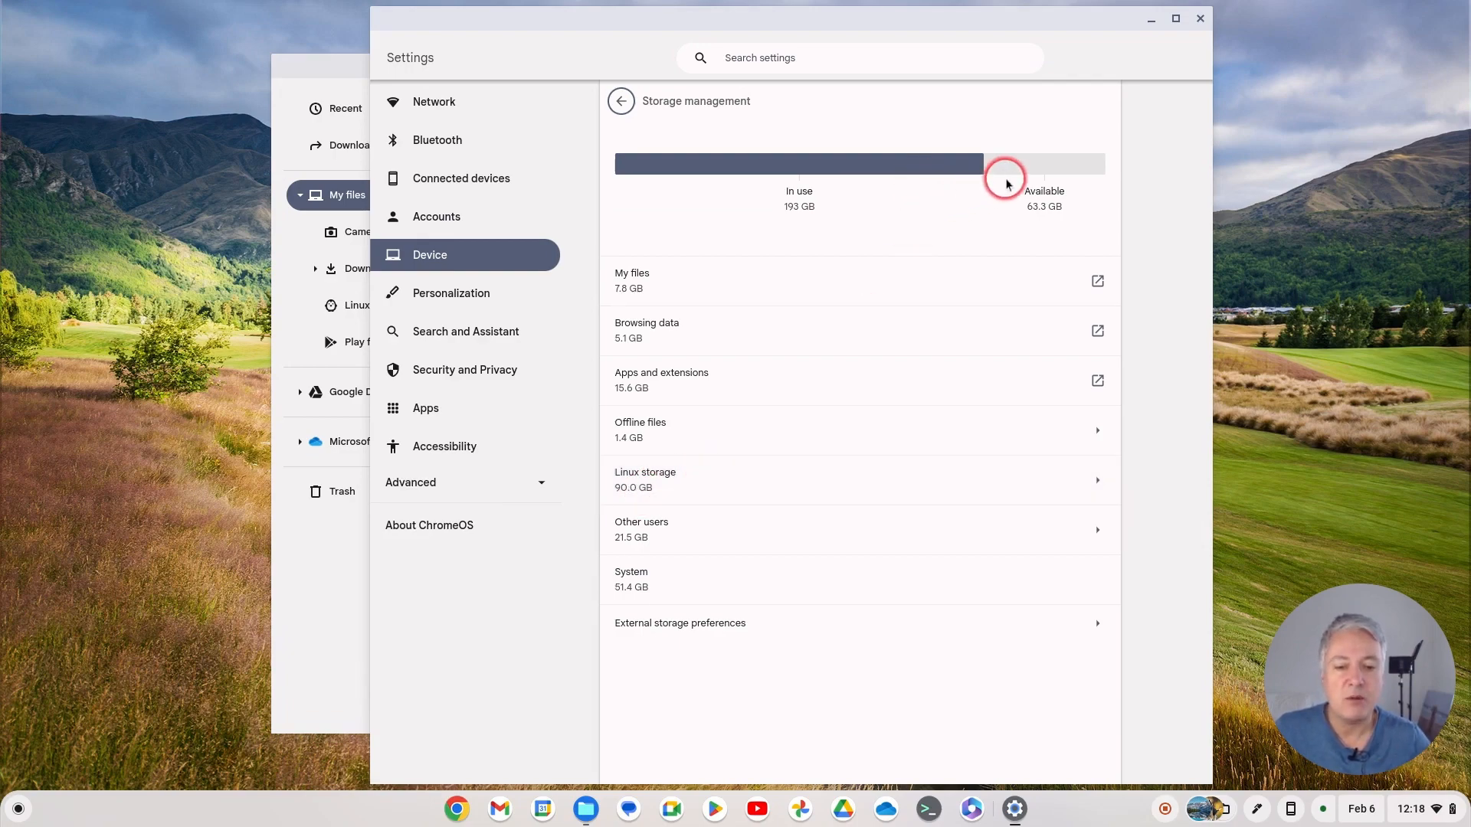
mouse_move(1065, 170)
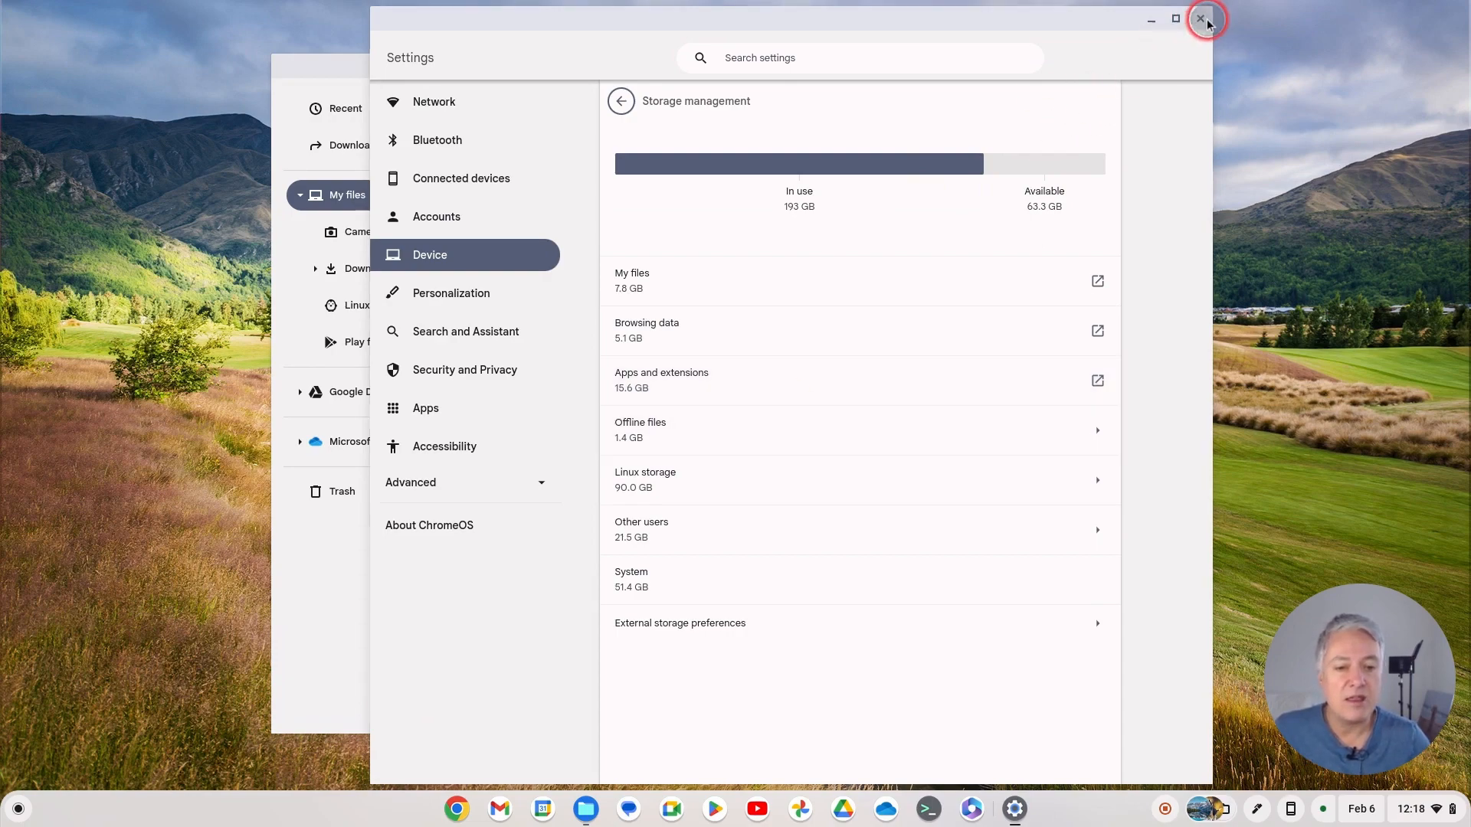
Step: Close the Settings window and bring up the app launcher
left_click(1207, 19)
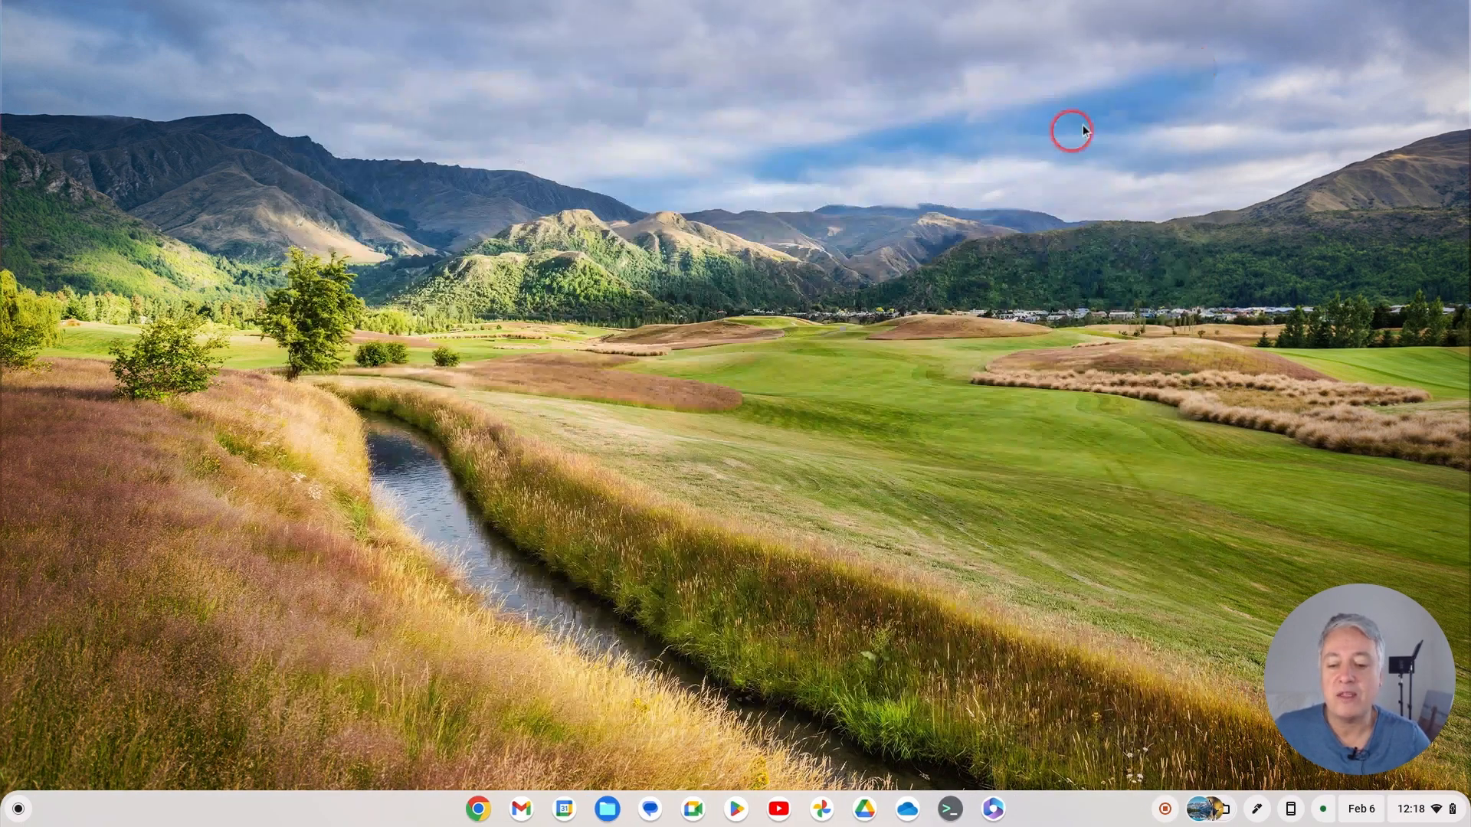
mouse_move(924, 272)
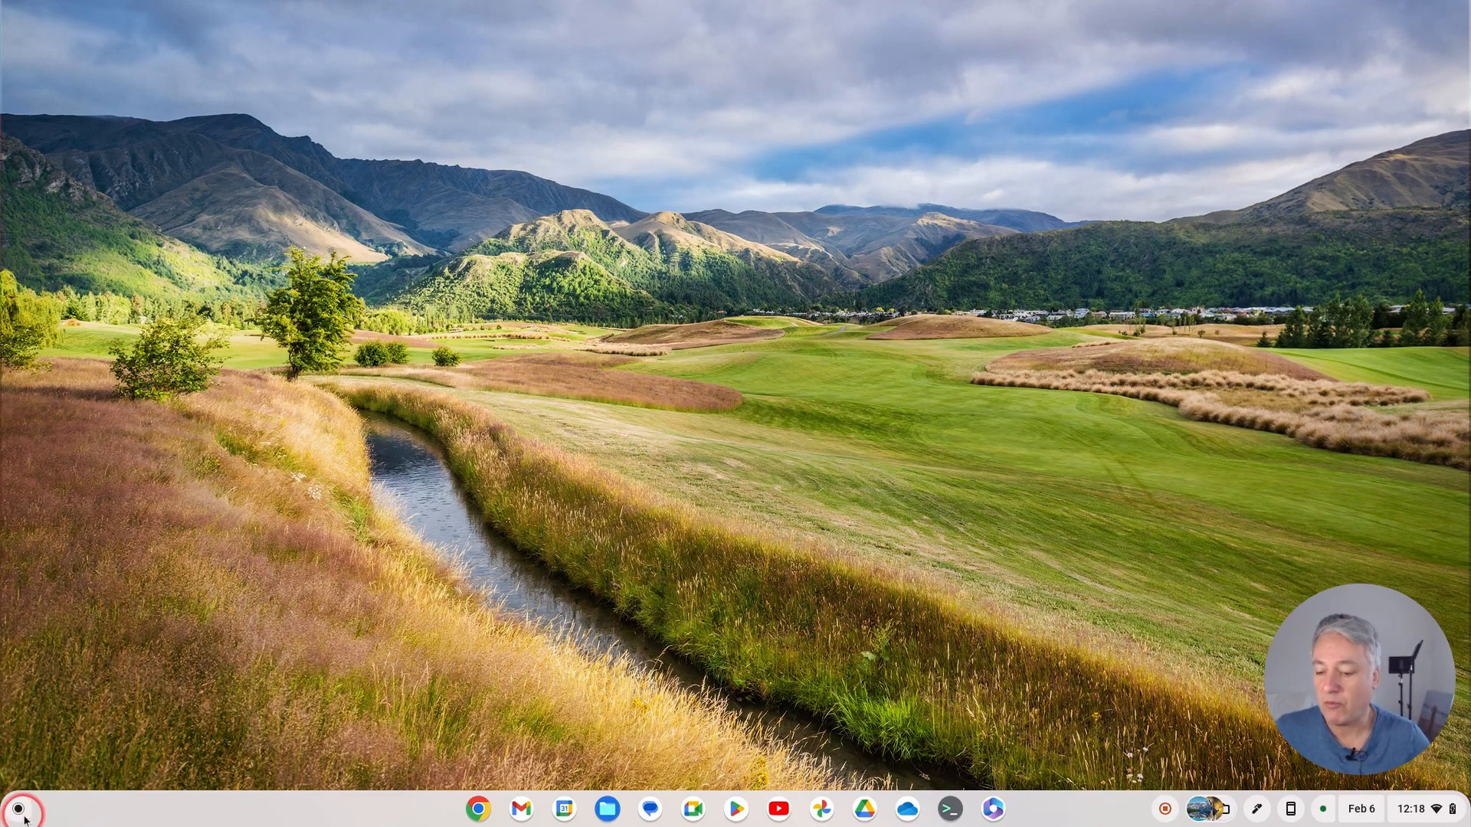
left_click(17, 809)
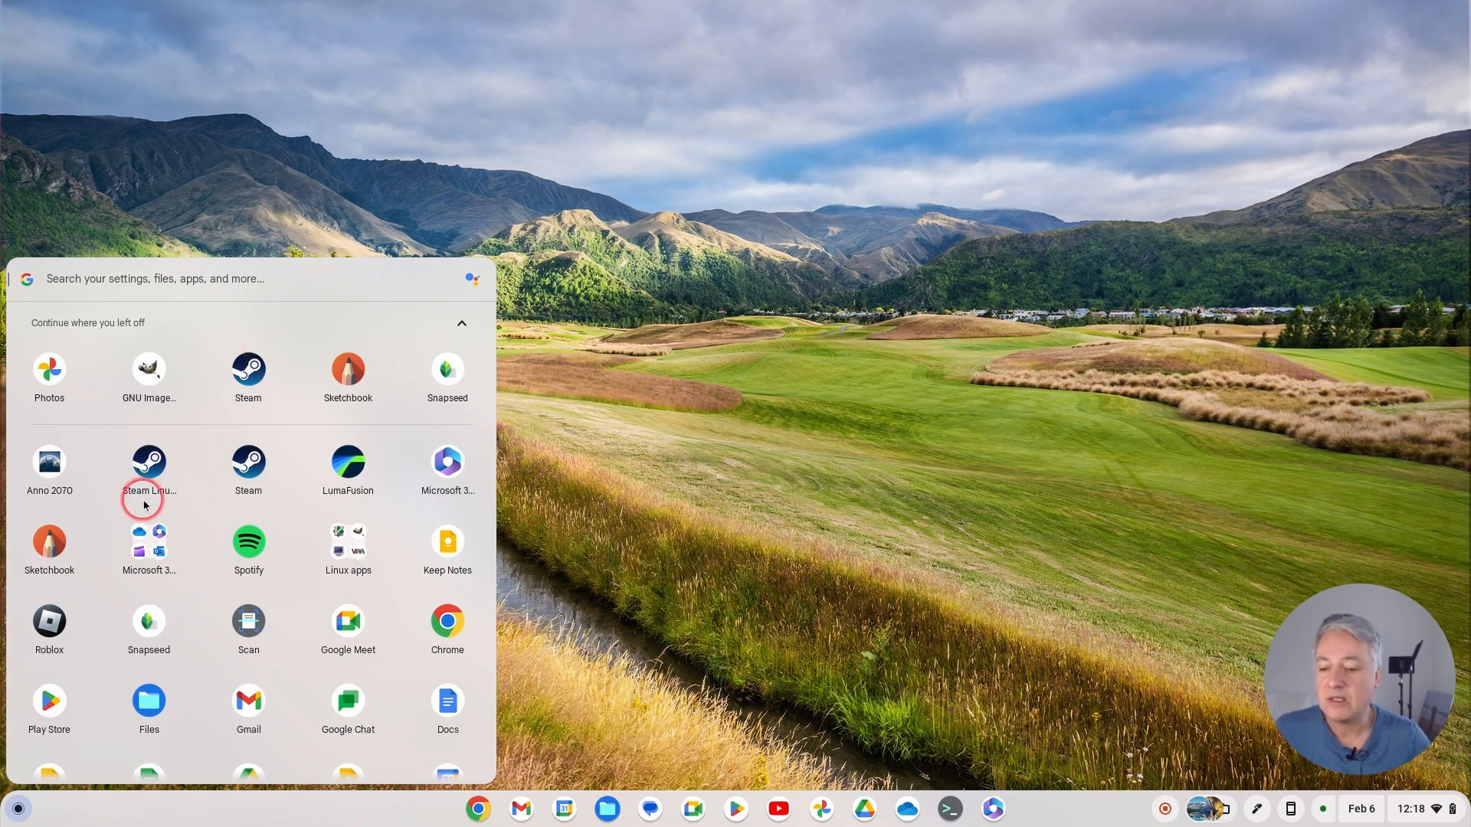
mouse_move(74, 471)
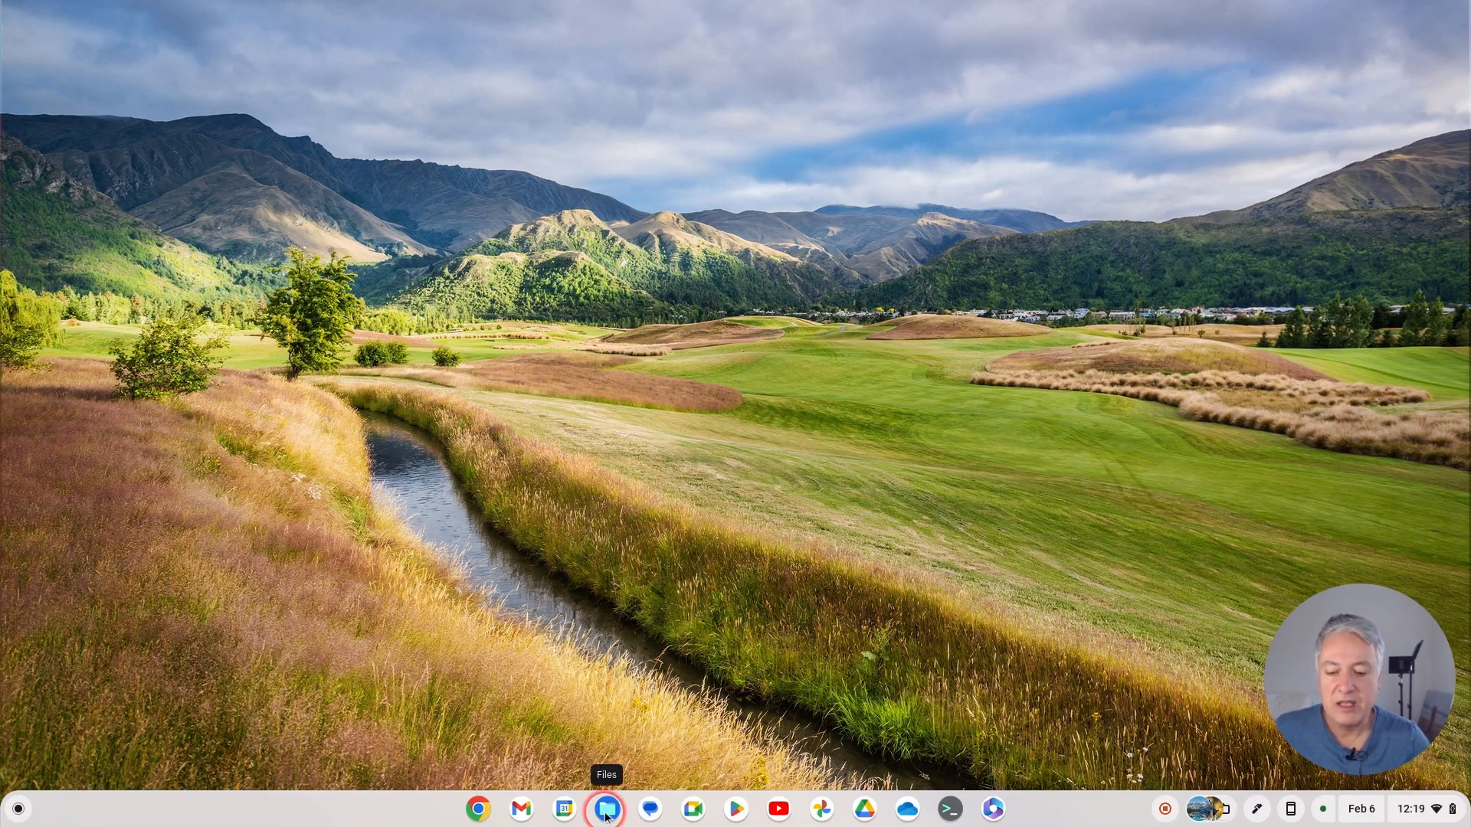
Step: Recheck Storage management via Files, close Settings, and open Quick Settings
left_click(606, 809)
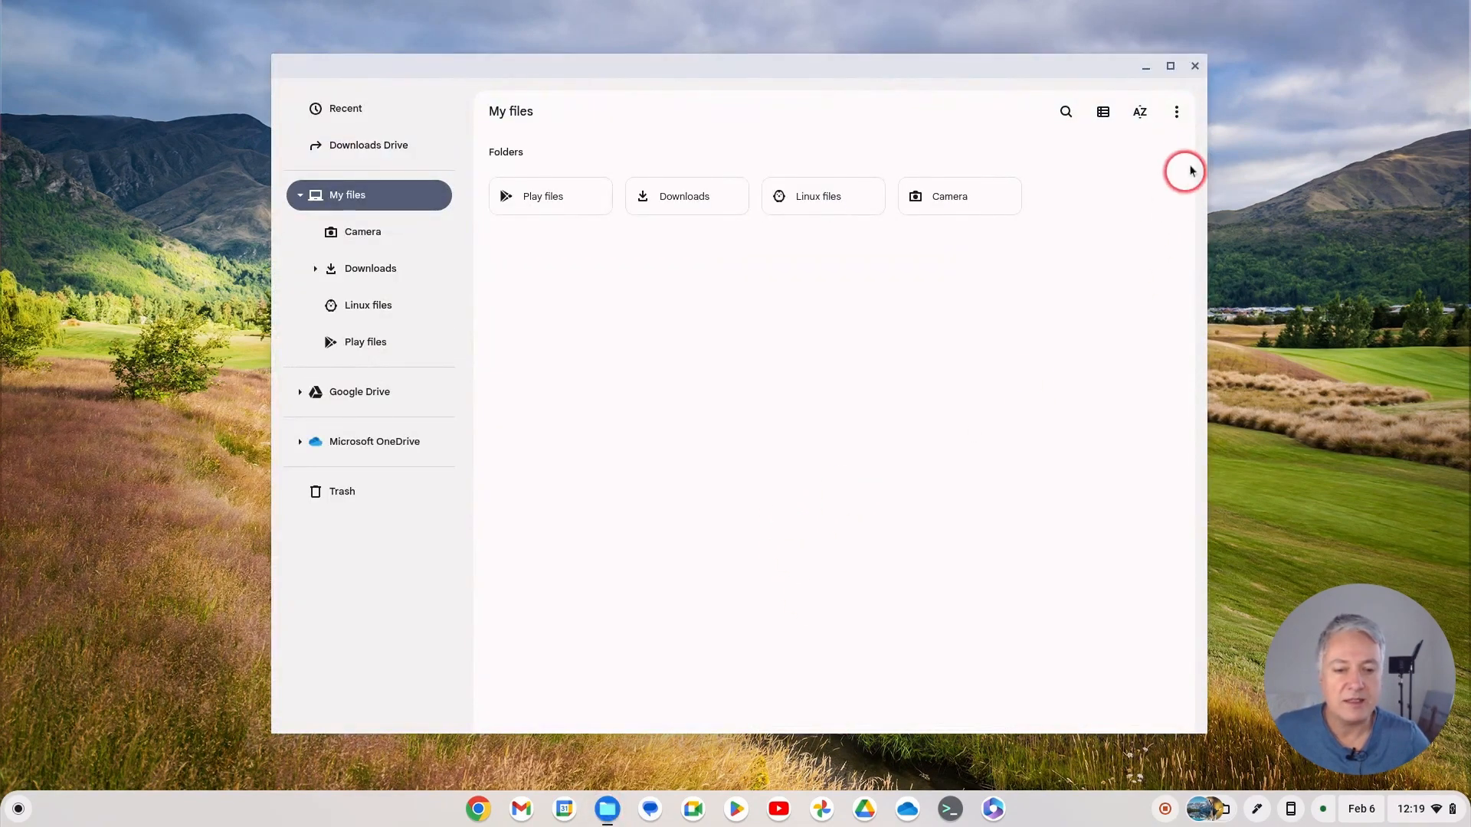
left_click(1175, 112)
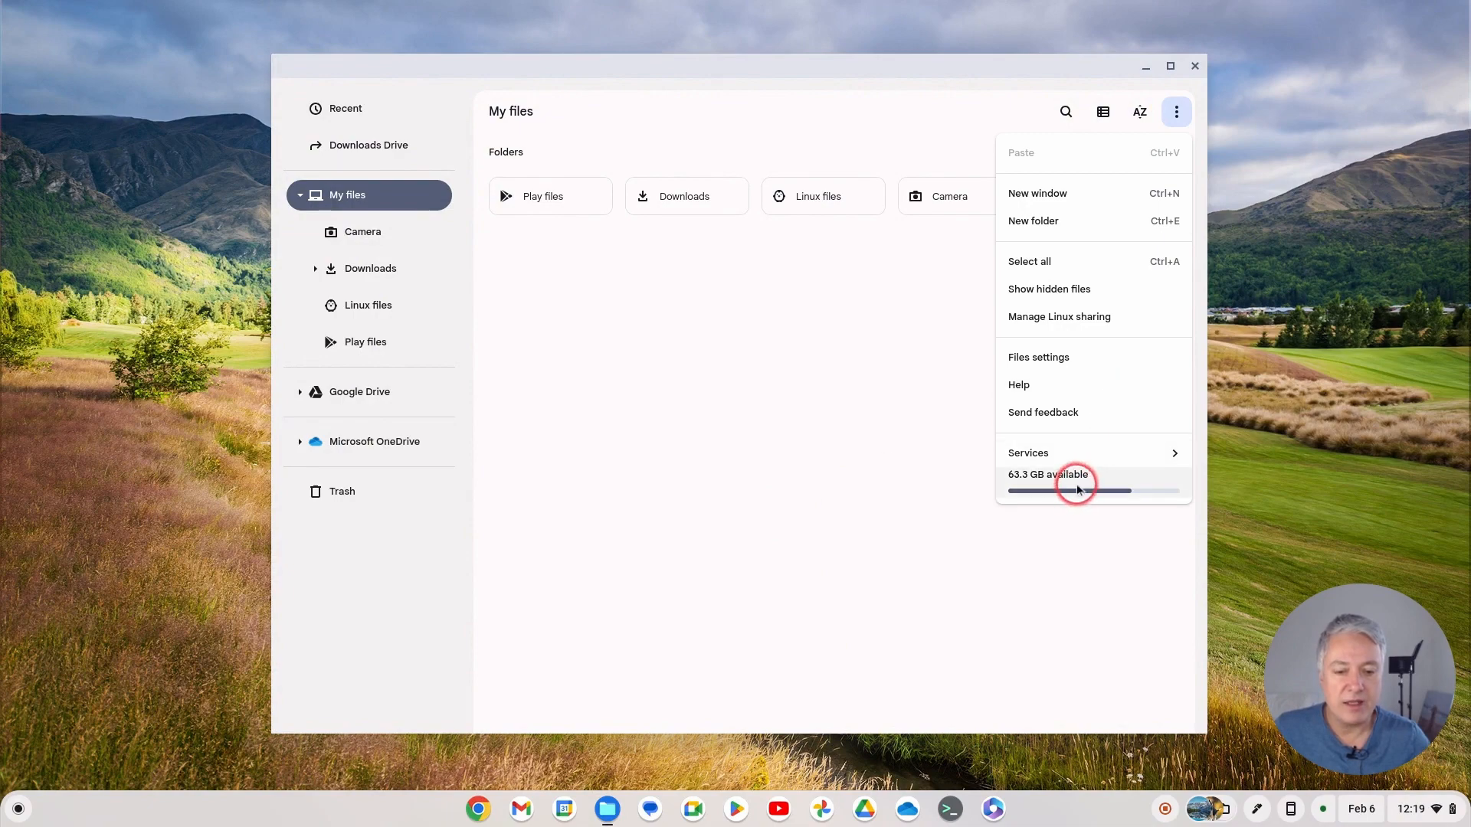
left_click(1070, 490)
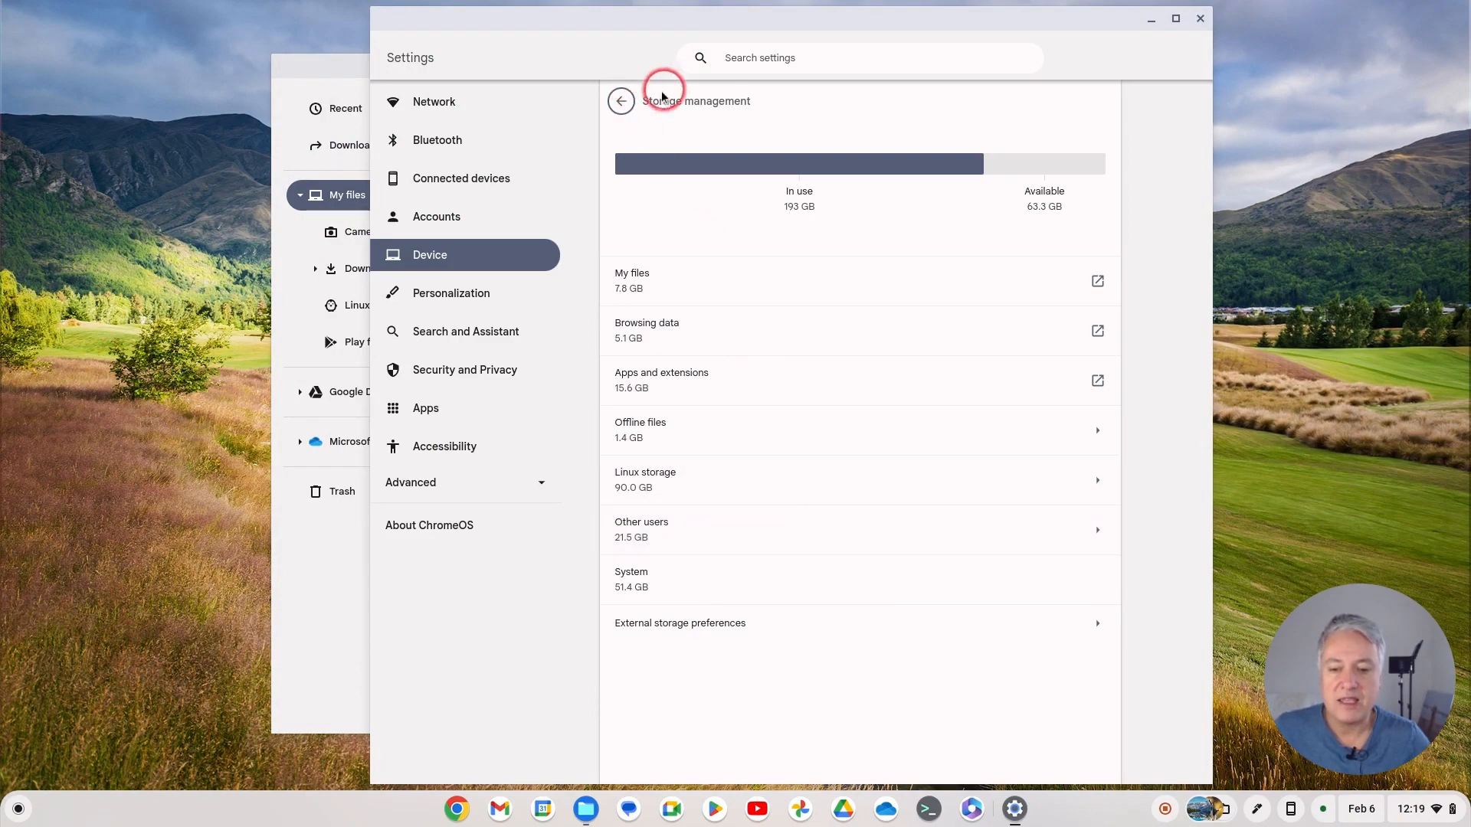
mouse_move(1200, 18)
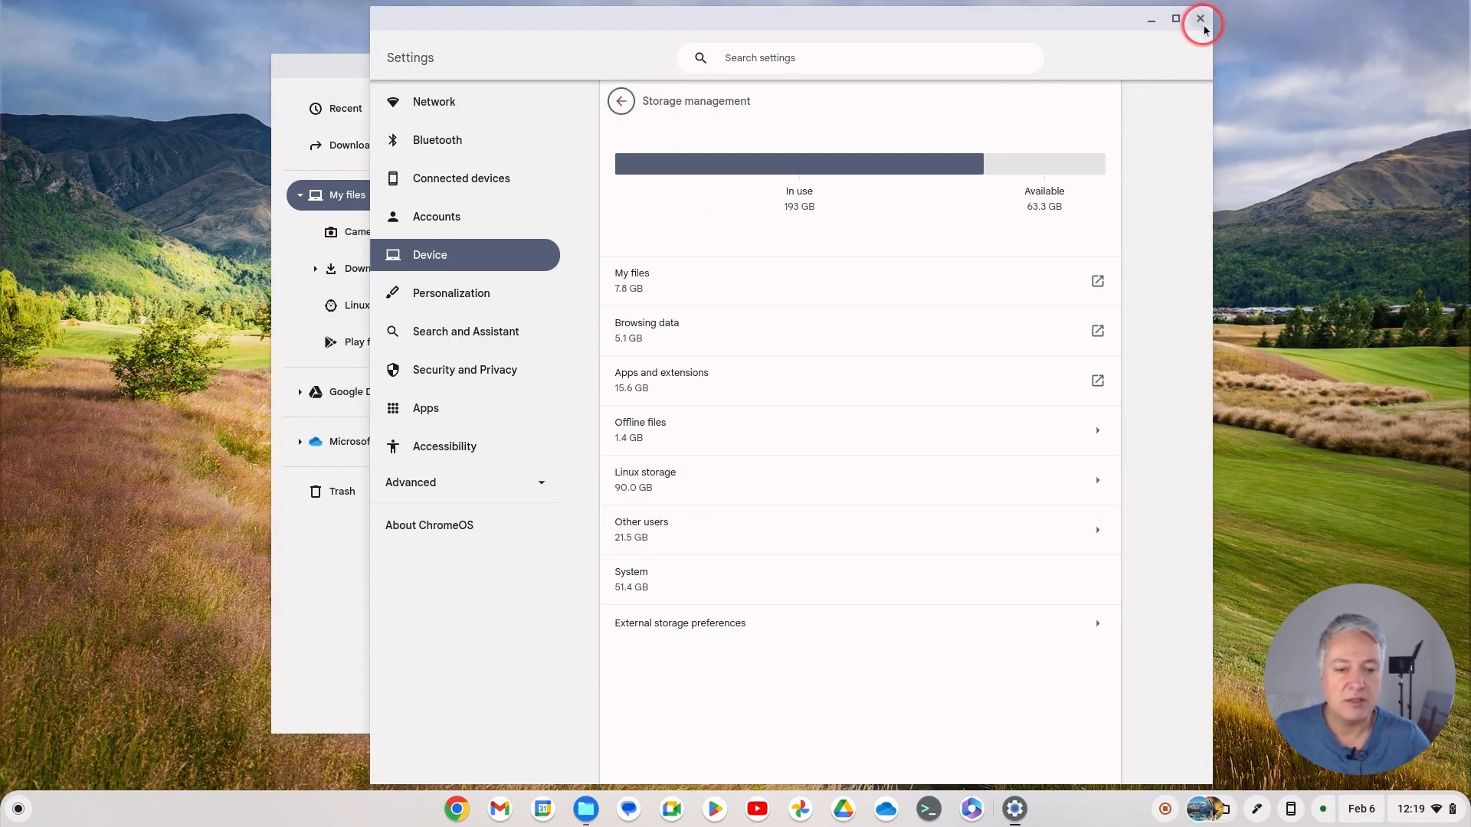
left_click(1200, 17)
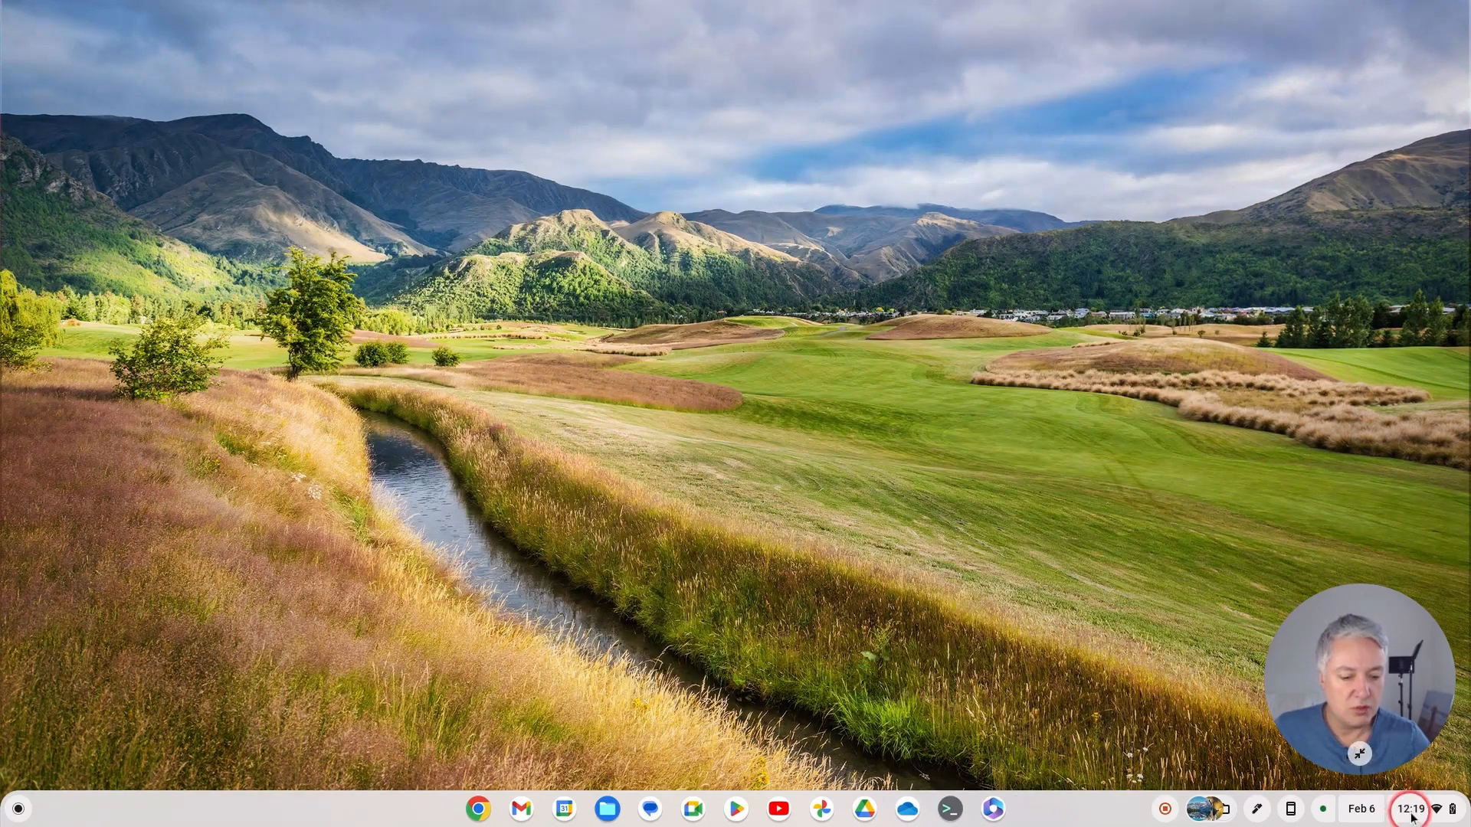
left_click(1411, 809)
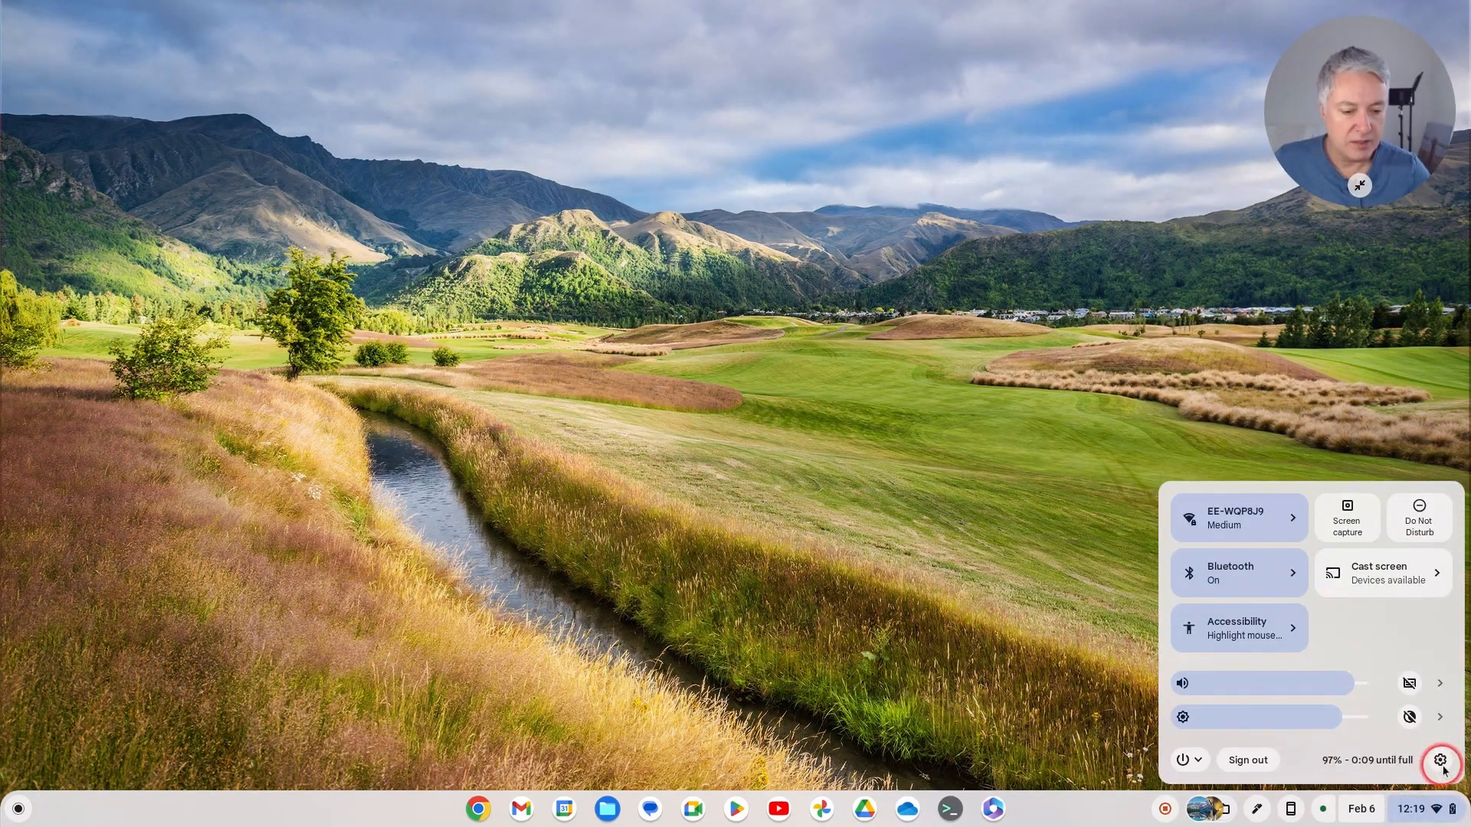
Step: Reopen Settings from Quick Settings and navigate to Device > Storage management
left_click(1442, 760)
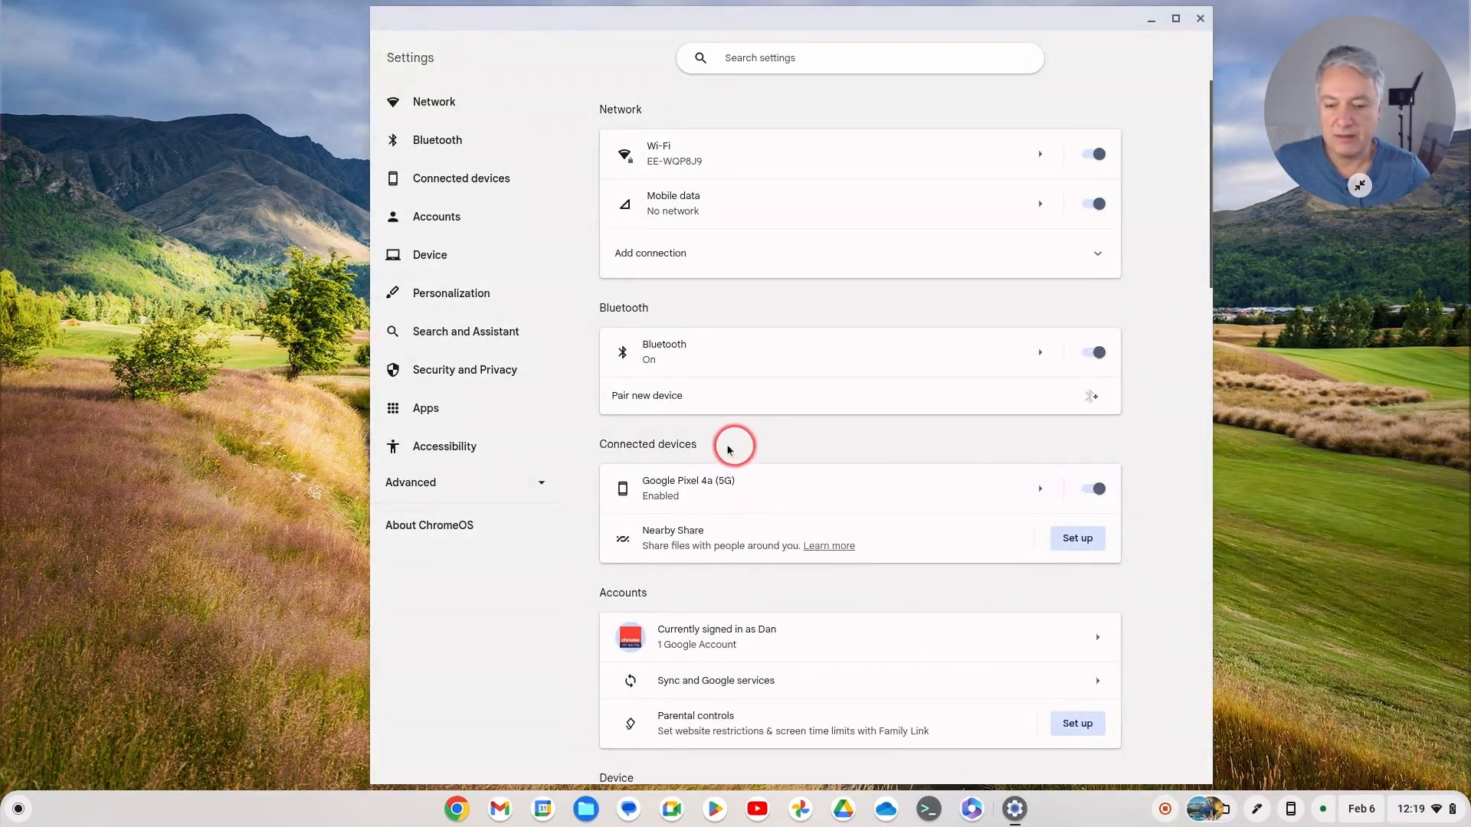
scroll("down", 3)
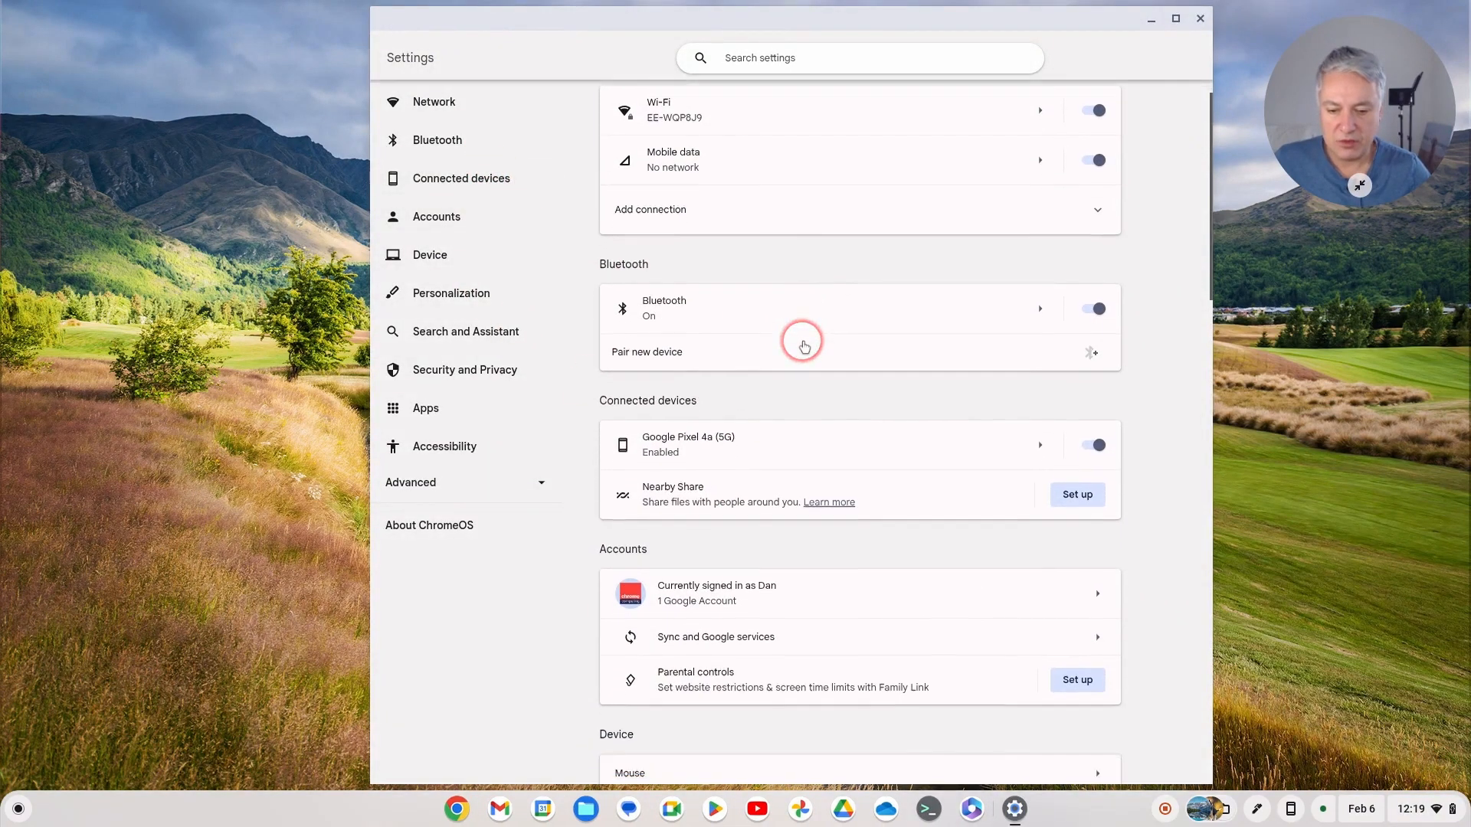
scroll("down", 3)
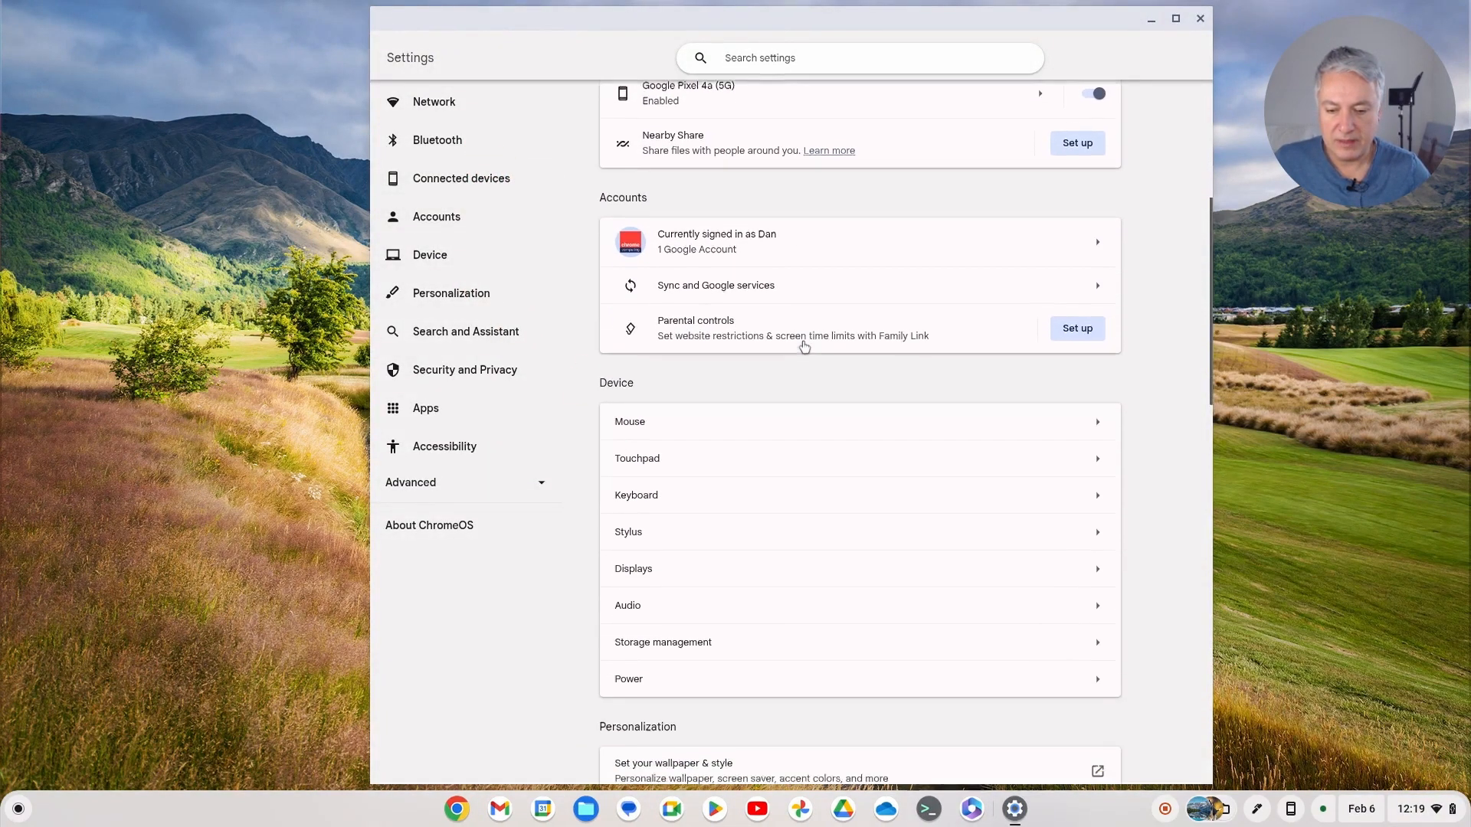
scroll("down", 3)
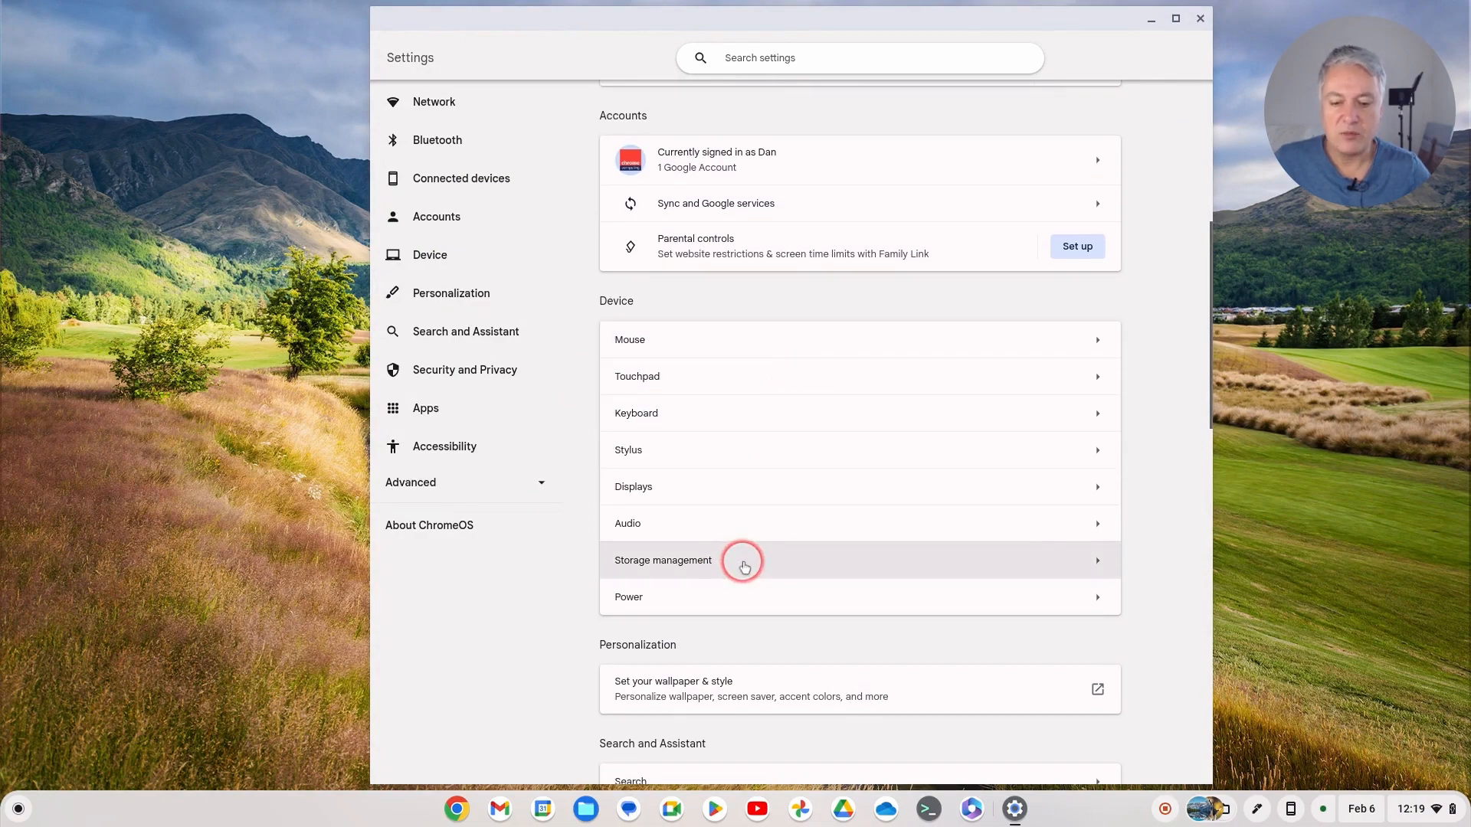
left_click(662, 560)
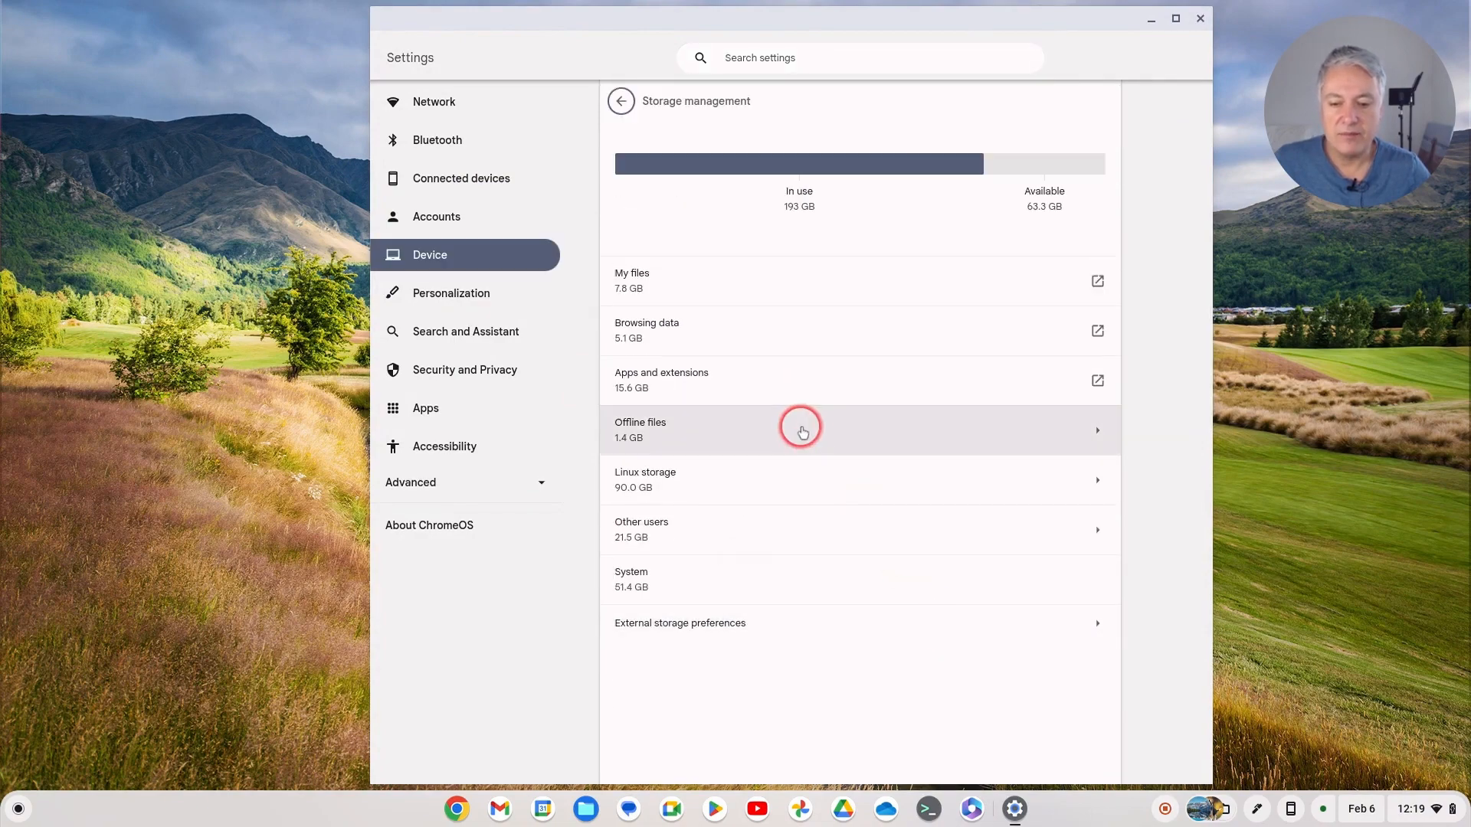
mouse_move(753, 258)
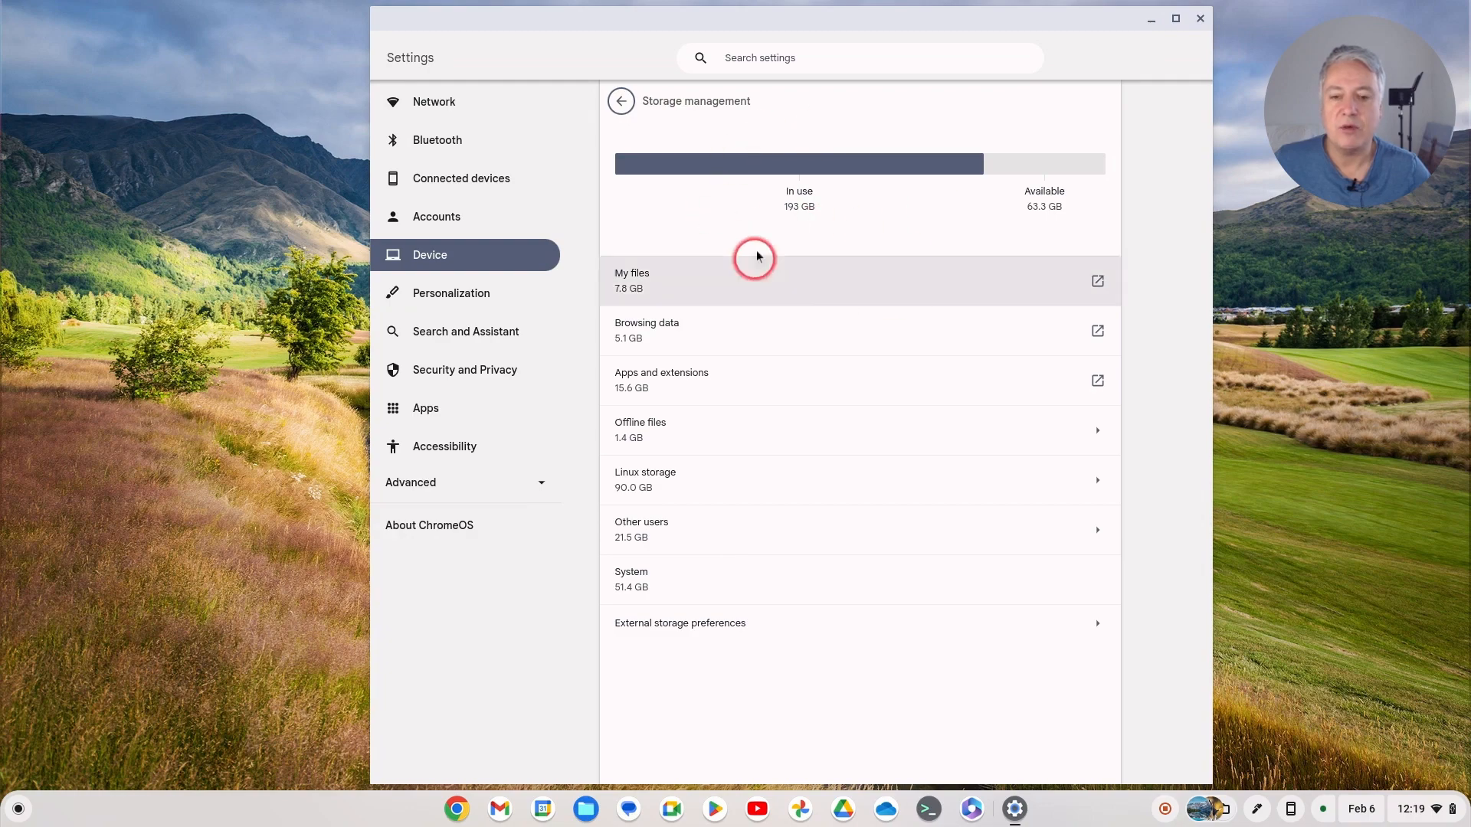
mouse_move(844, 350)
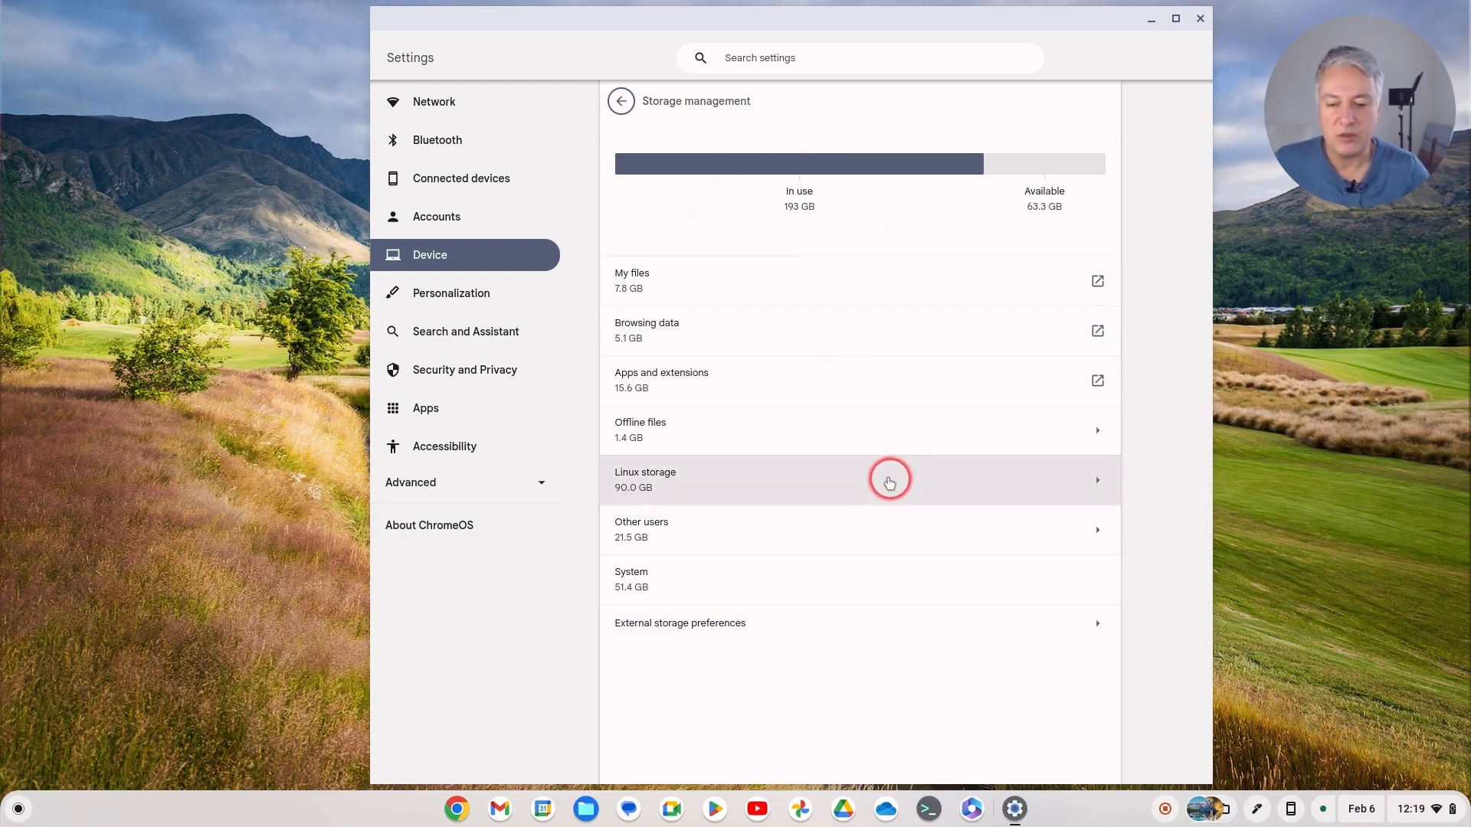
mouse_move(805, 486)
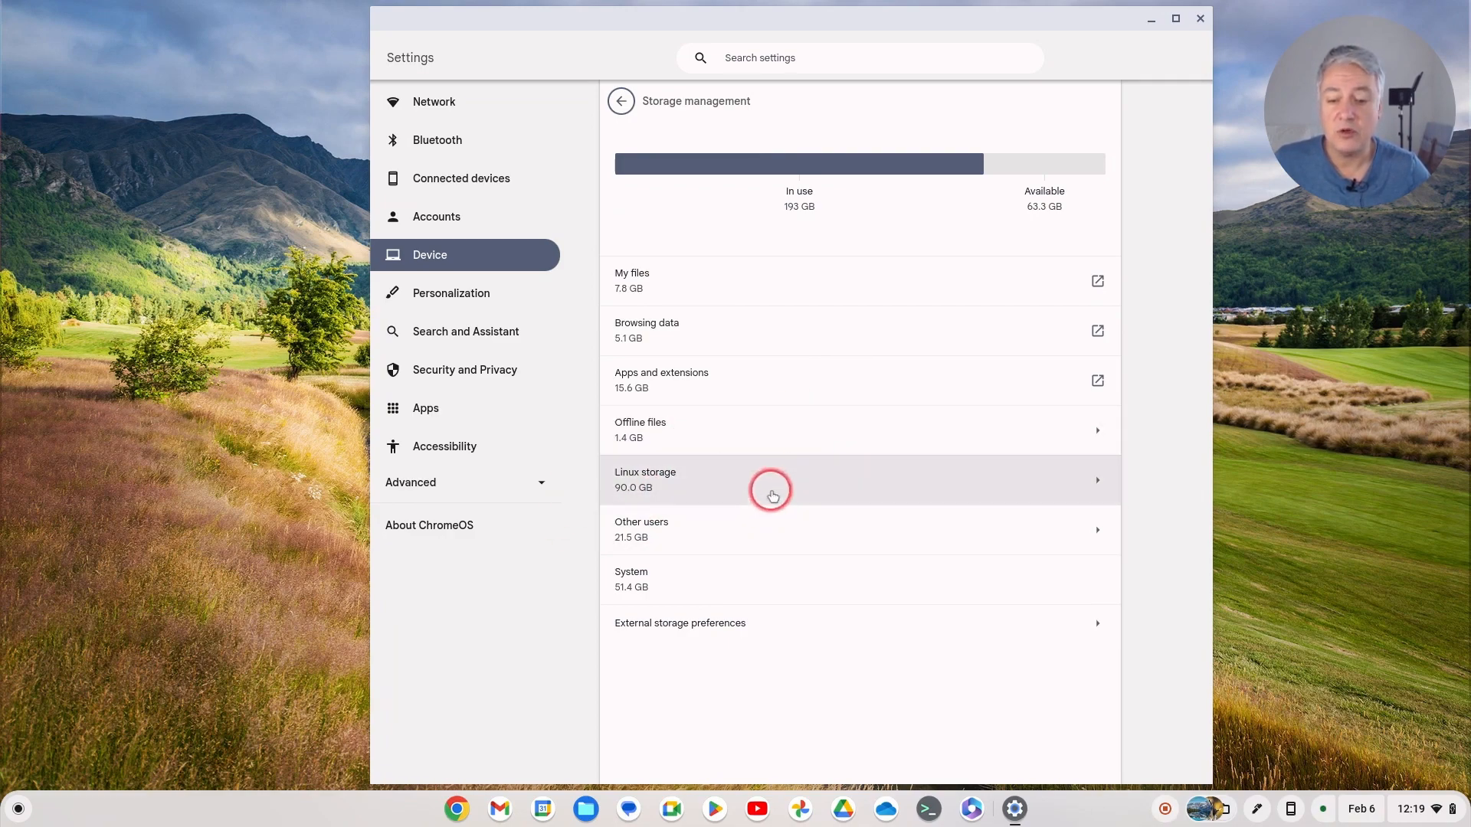
Step: Open the Linux development environment page showing a 90.0 GB disk size
left_click(770, 480)
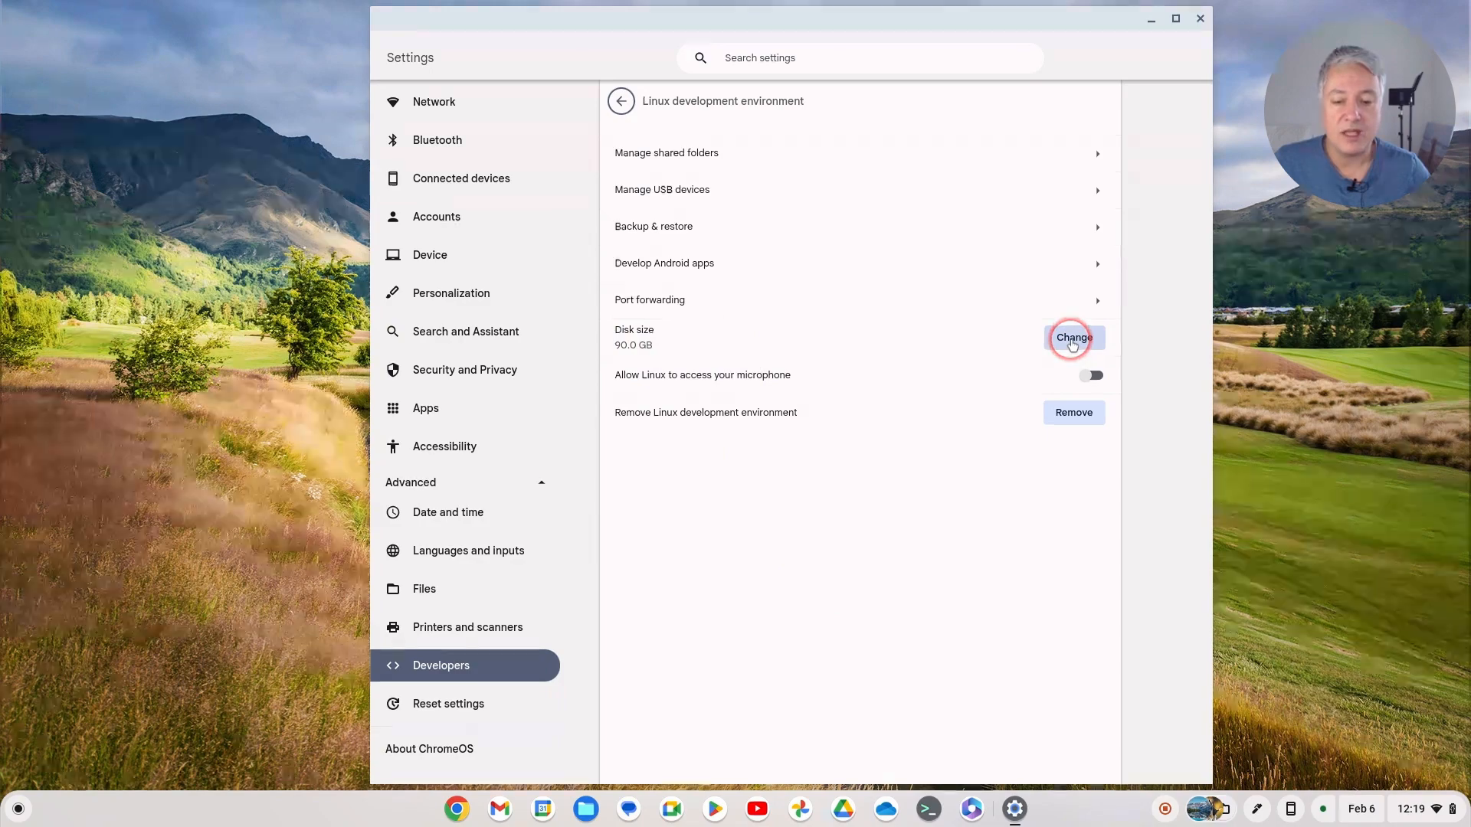
Step: Open the Resize Linux disk dialog, cancel it, then reopen it (33.2–152 GB)
left_click(1072, 337)
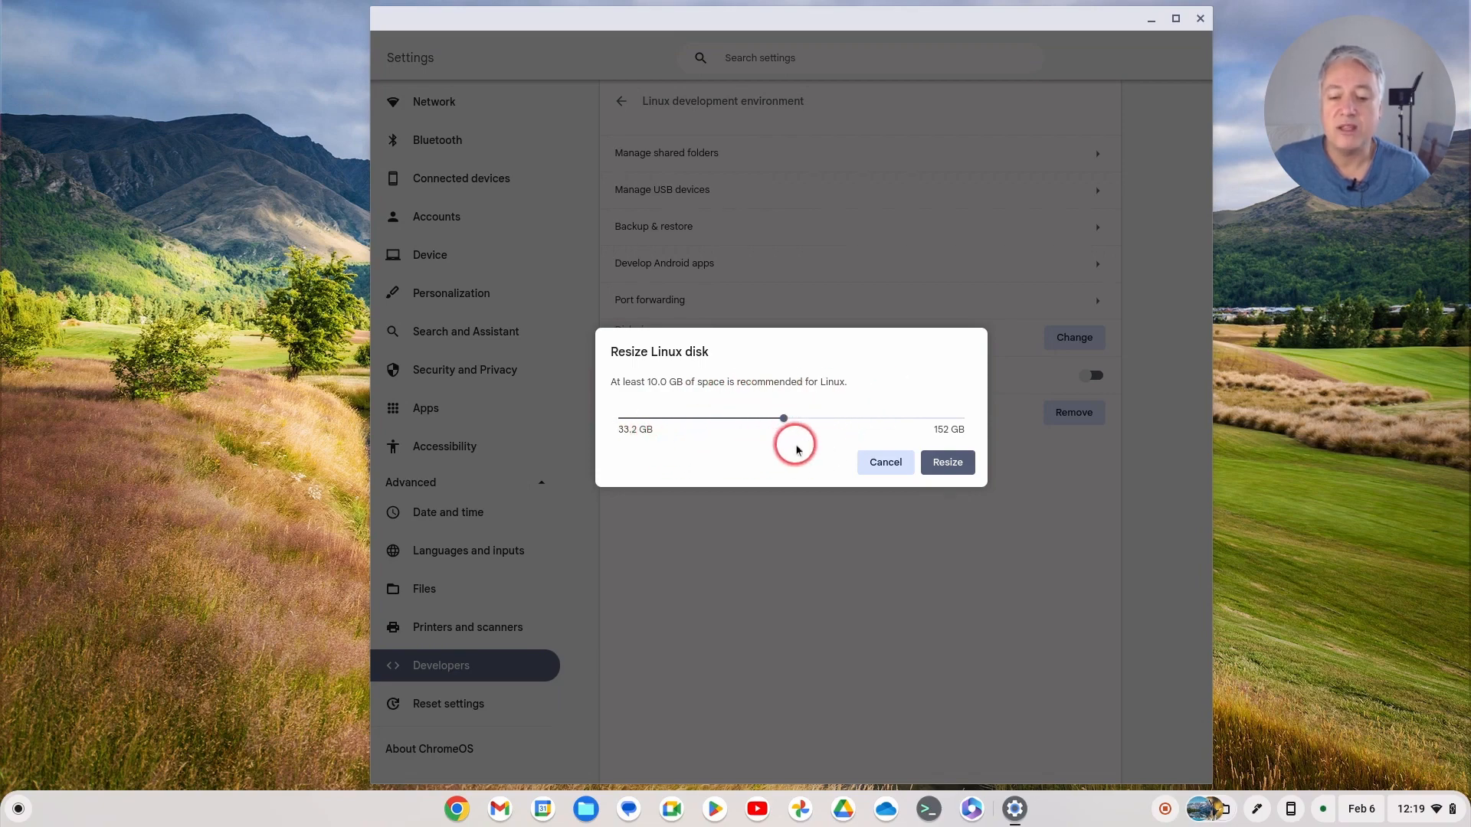
mouse_move(698, 458)
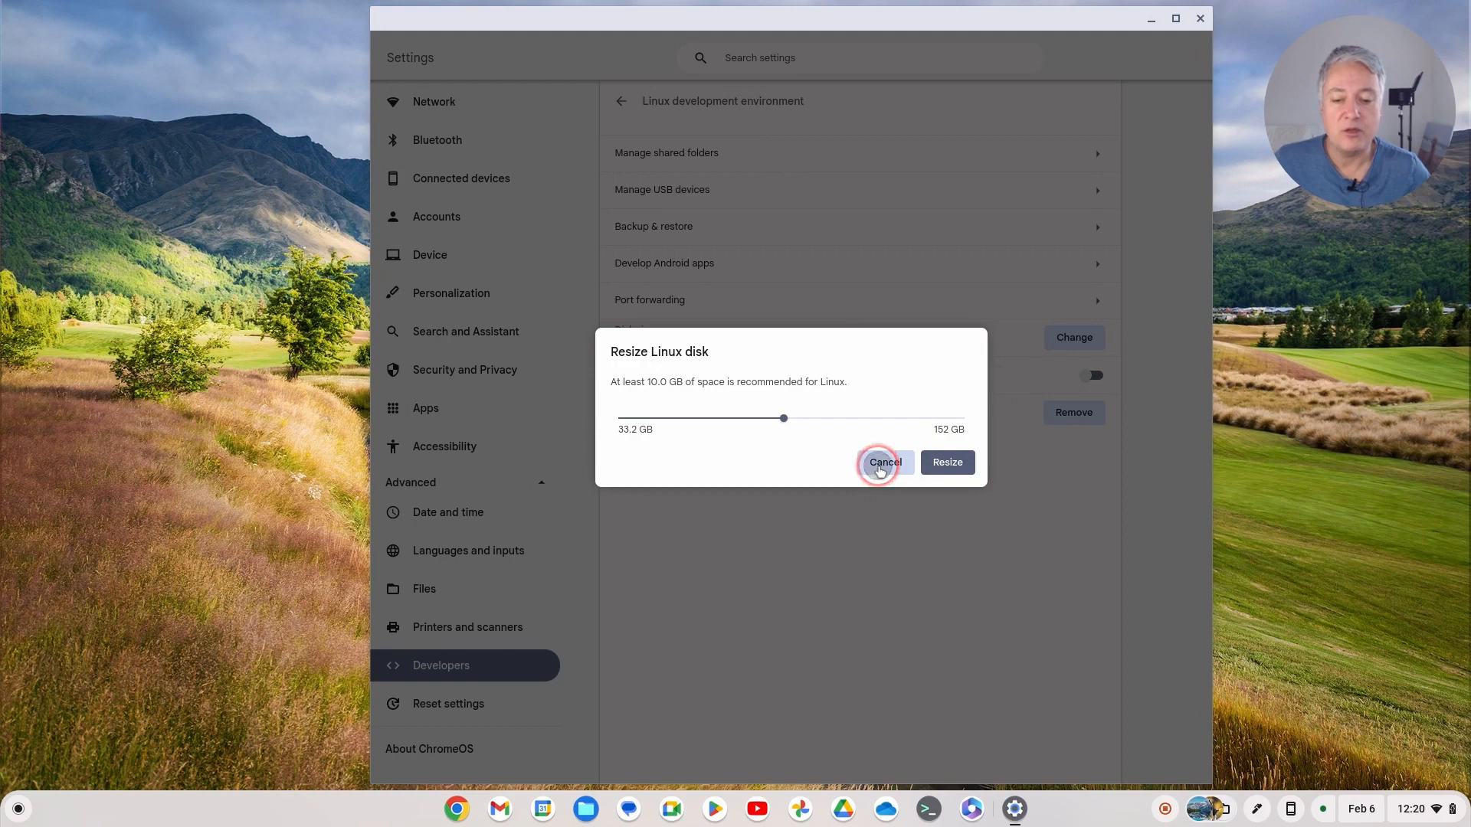
left_click(883, 461)
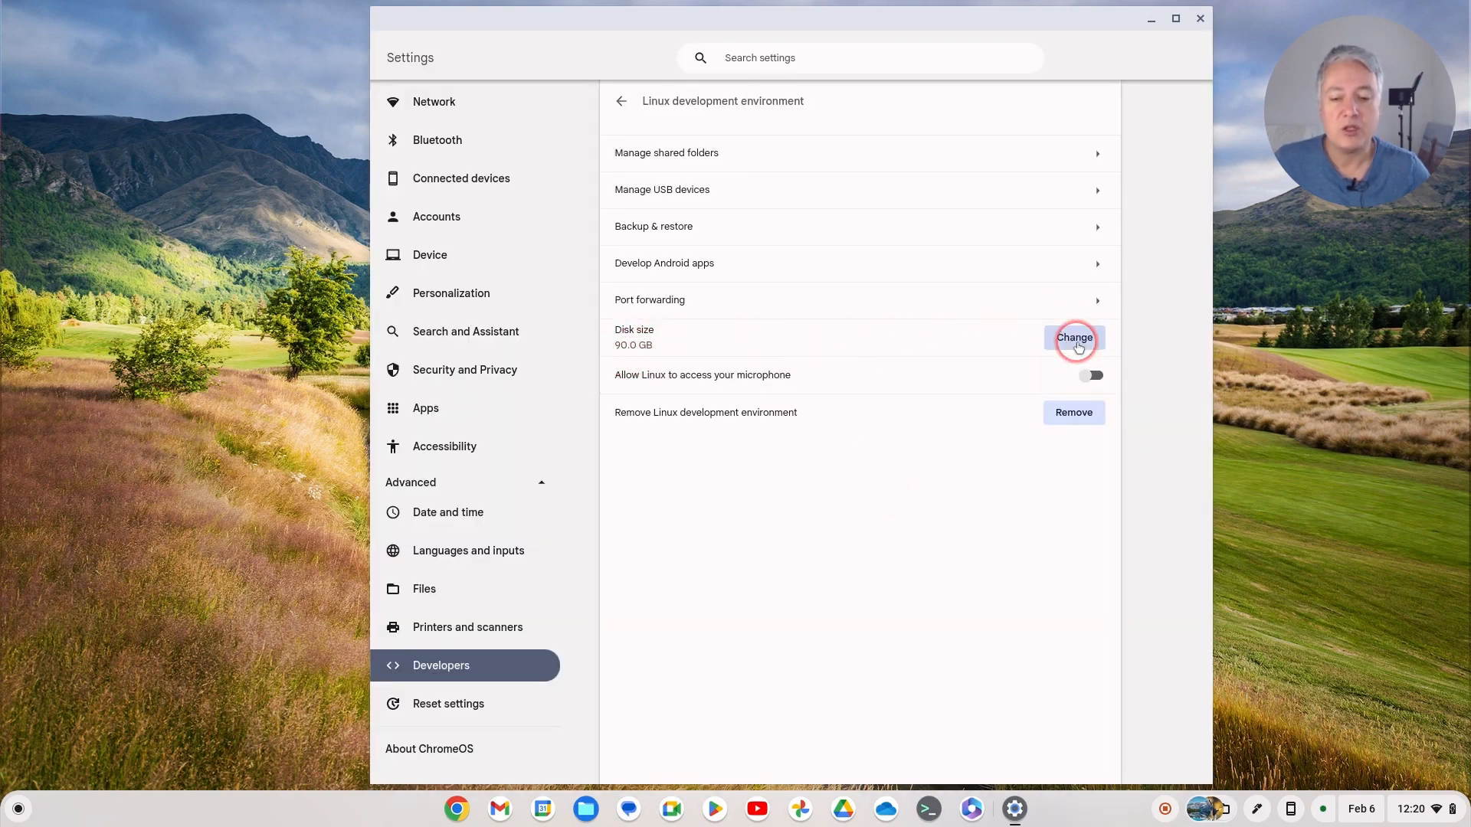
left_click(1073, 337)
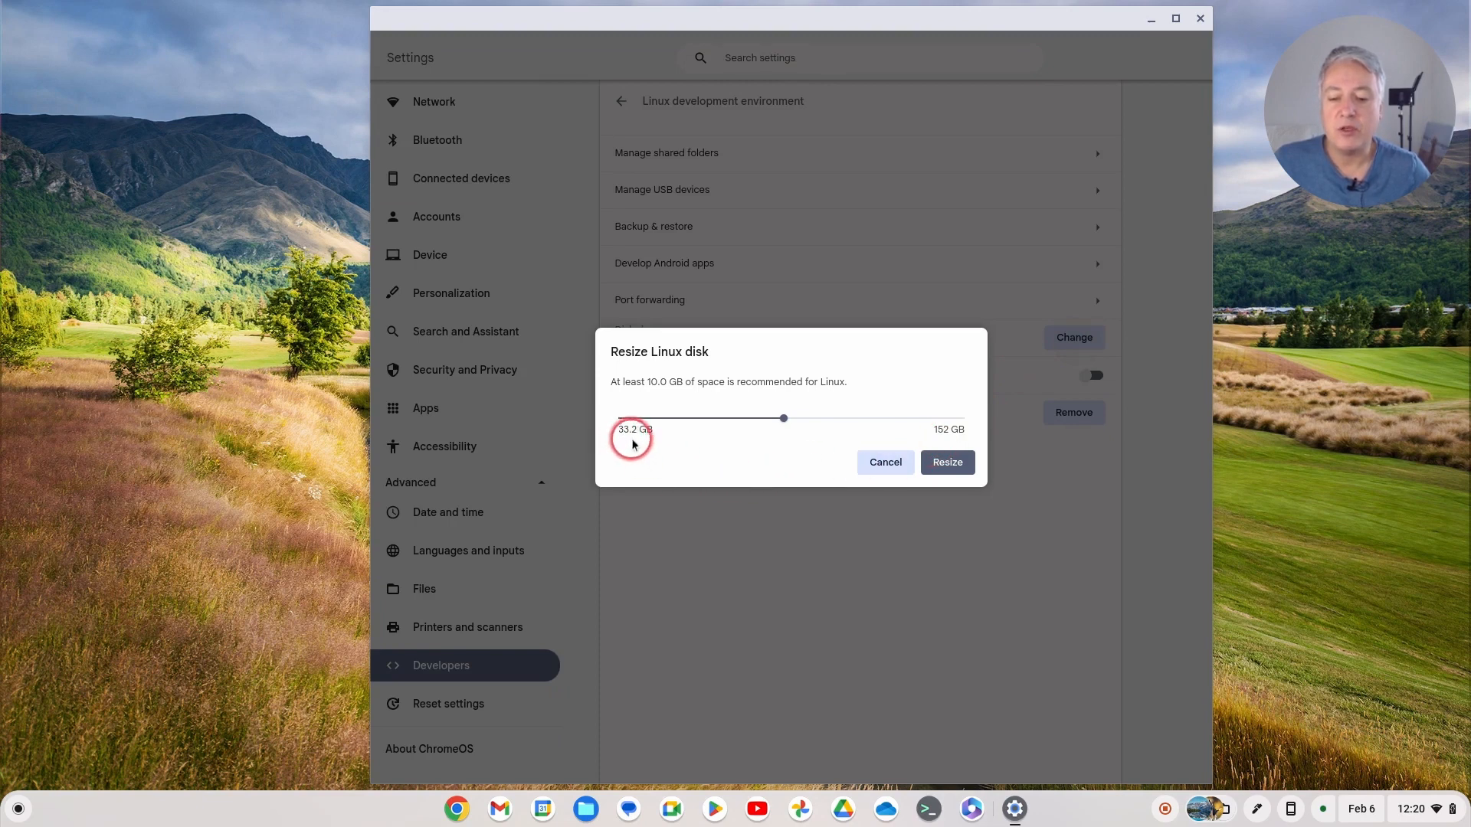
mouse_move(827, 451)
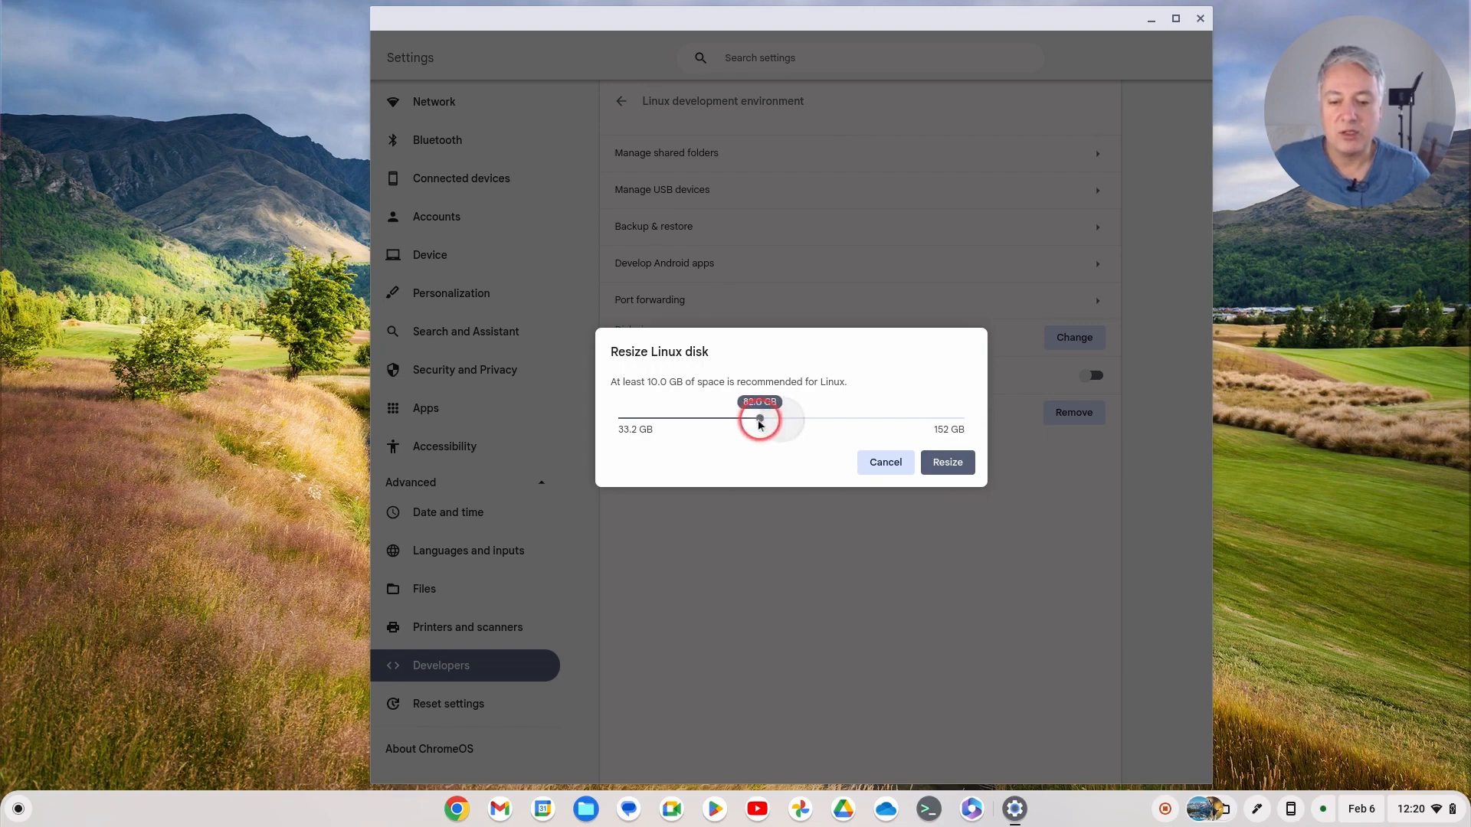
Step: Drag the Linux disk slider to 100 GB and apply the resize
left_click_drag(760, 419, 692, 419)
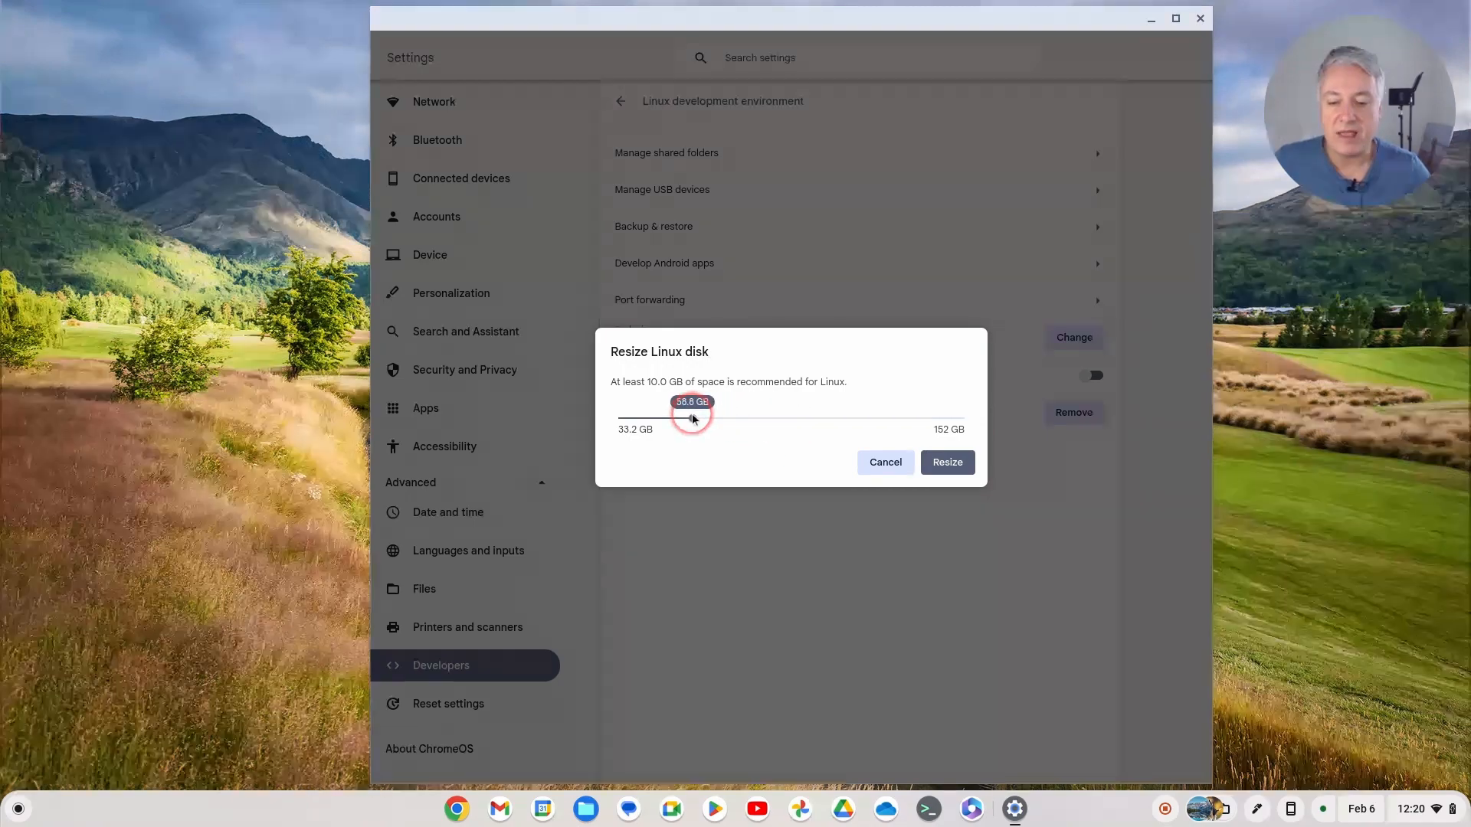
left_click_drag(692, 413, 673, 413)
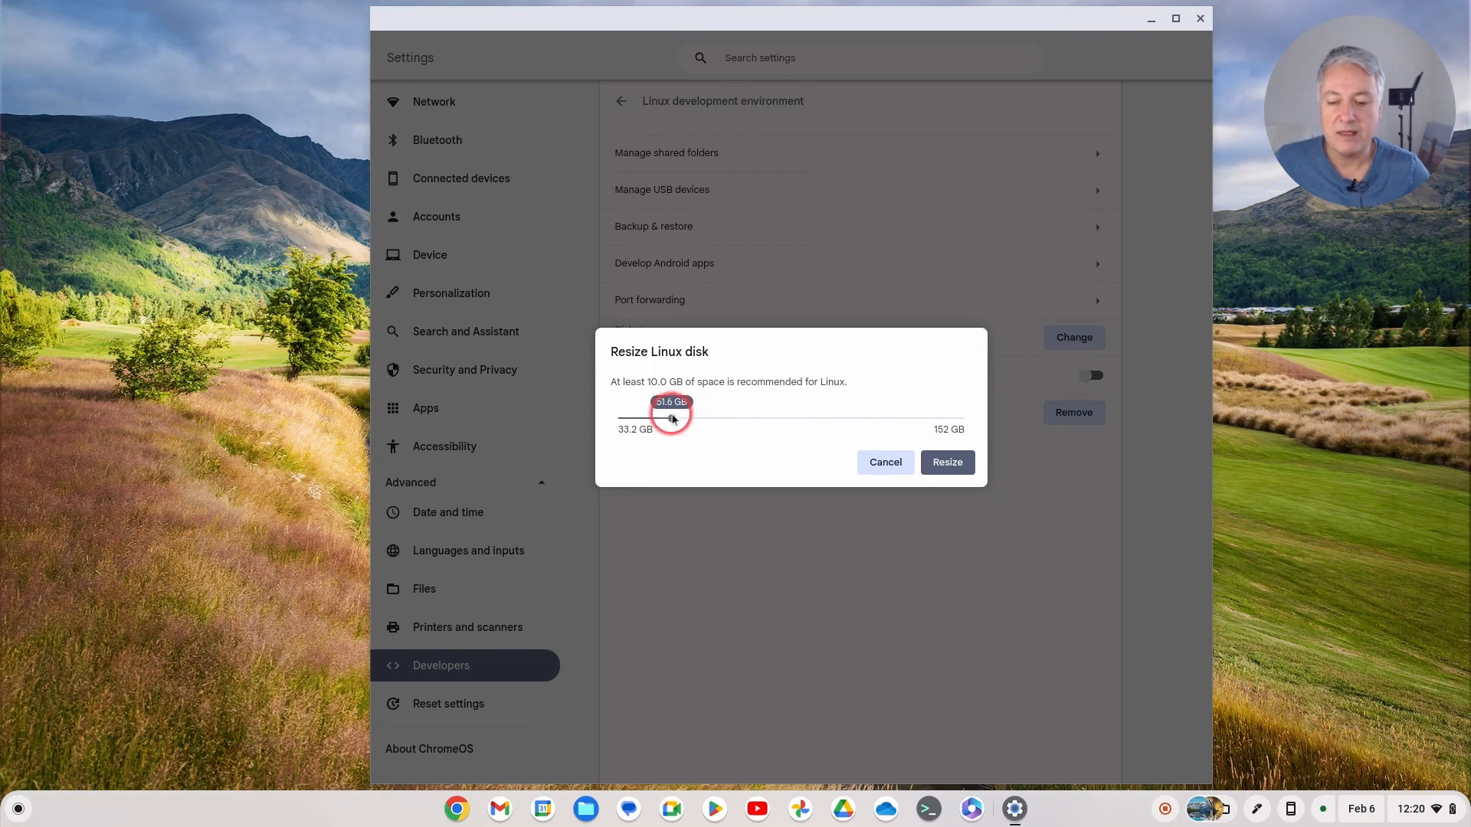
left_click_drag(672, 418, 698, 418)
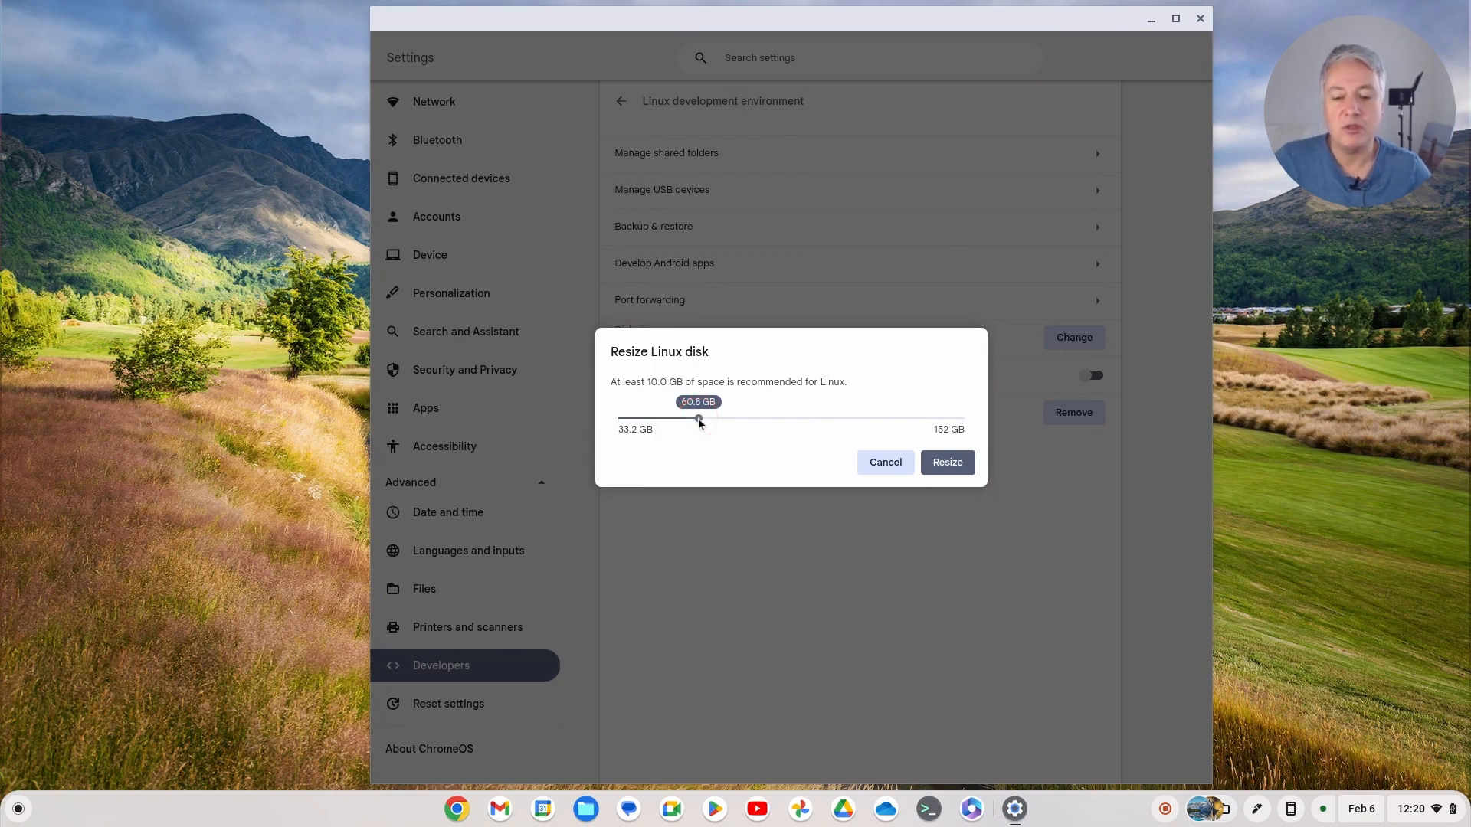
left_click_drag(698, 418, 786, 419)
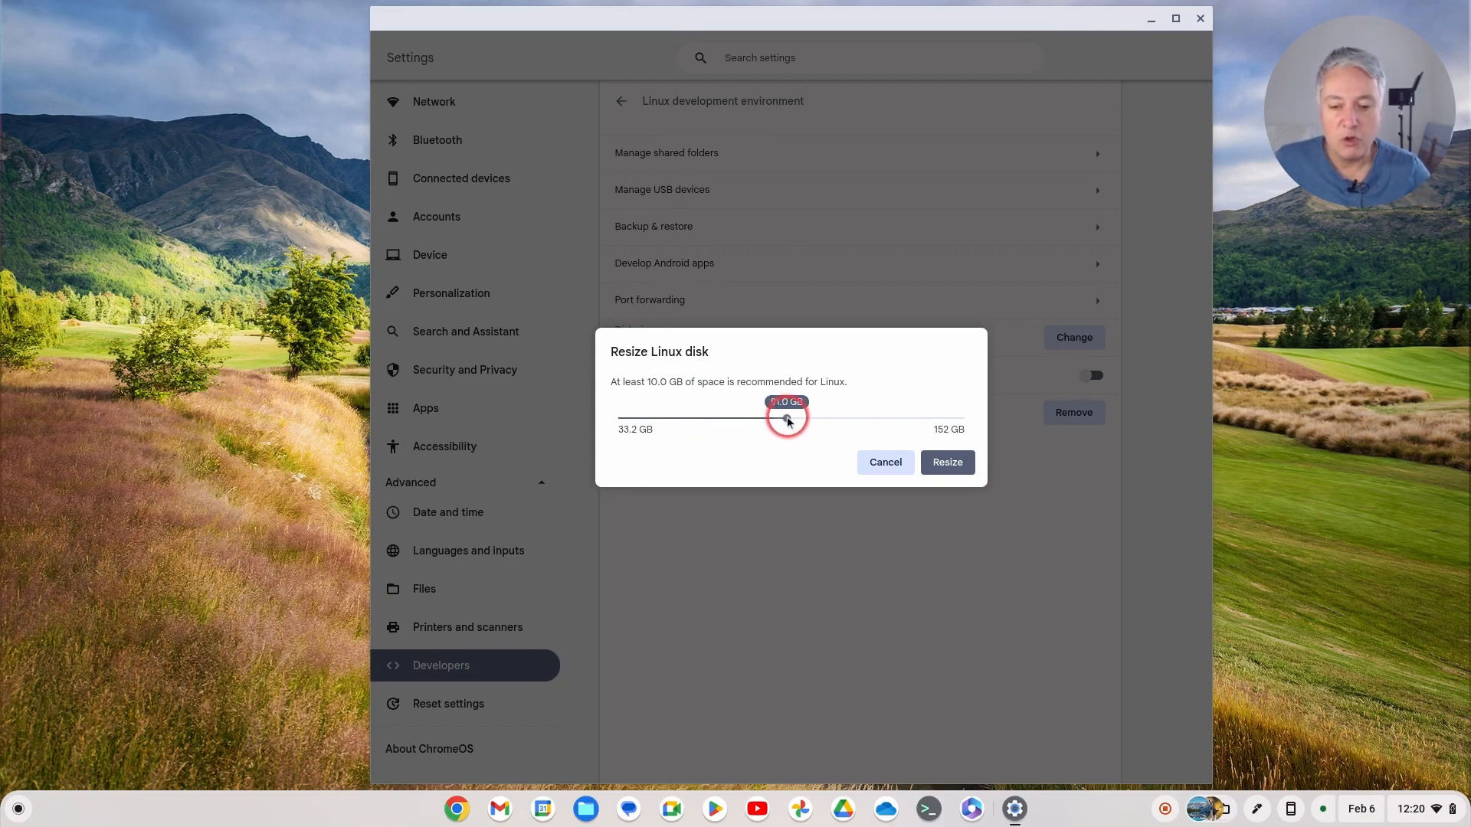
left_click_drag(786, 418, 790, 418)
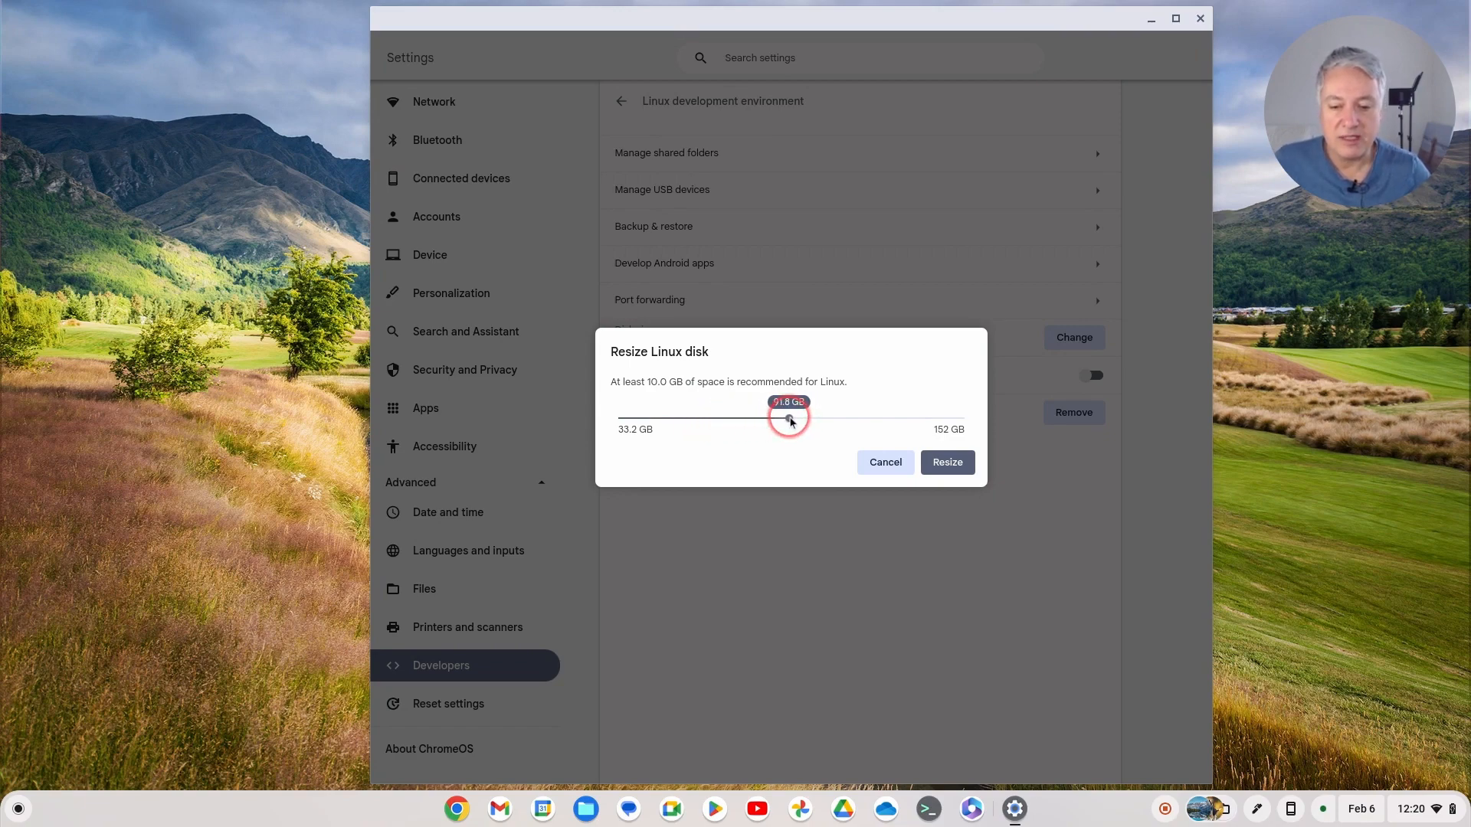
left_click_drag(789, 418, 794, 418)
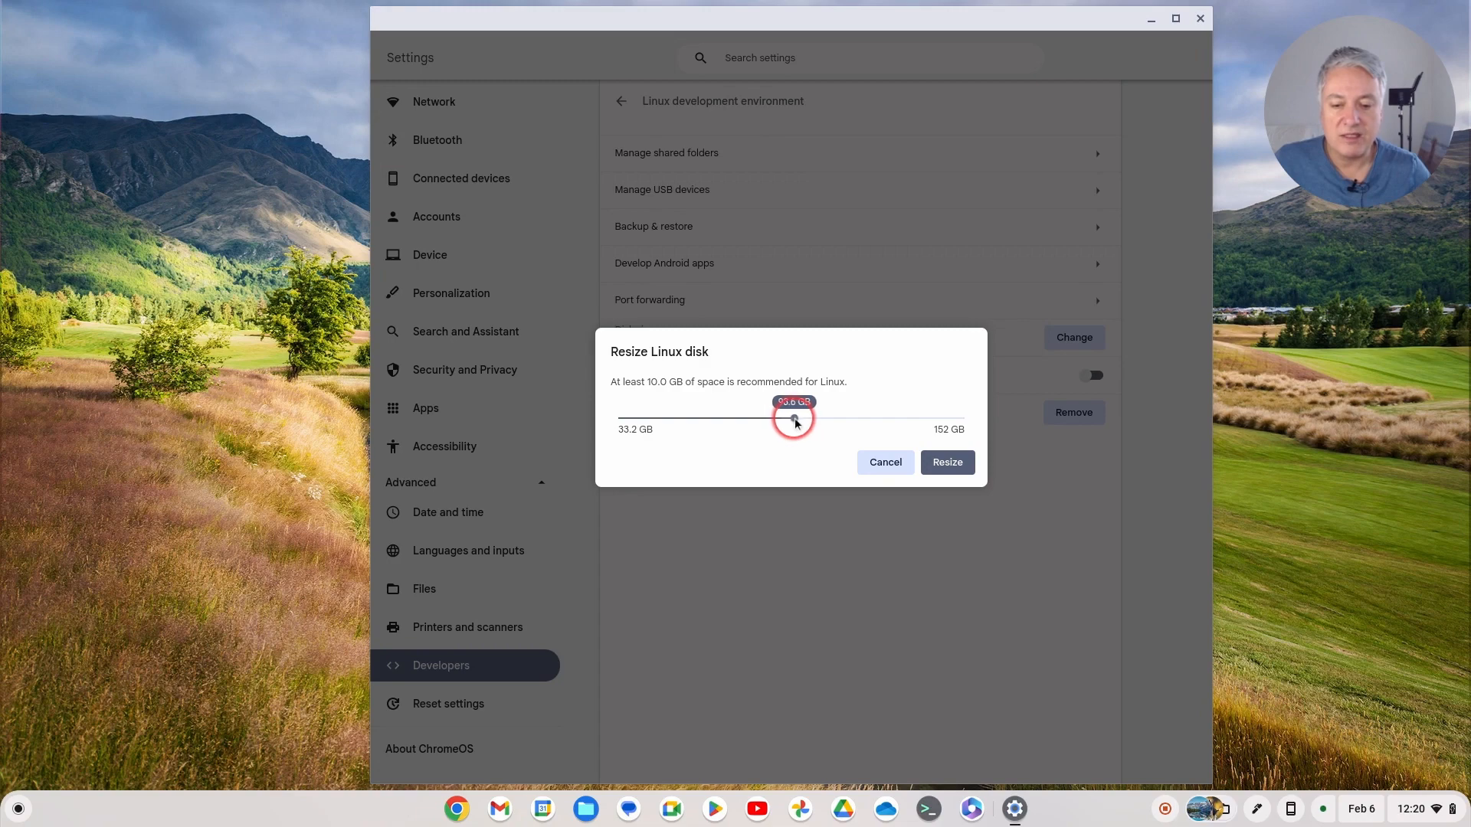
left_click_drag(795, 417, 810, 418)
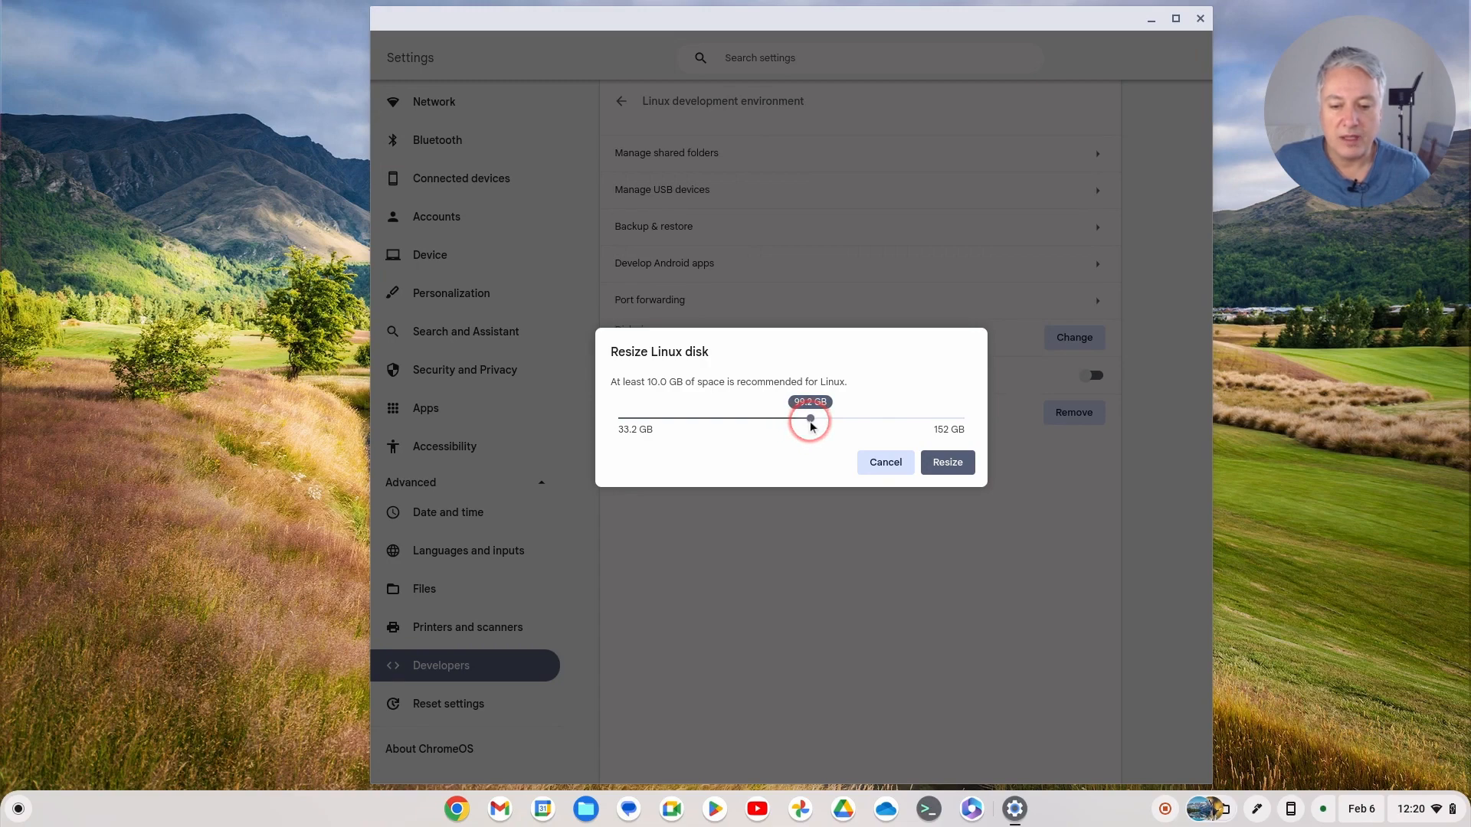
left_click_drag(810, 418, 813, 419)
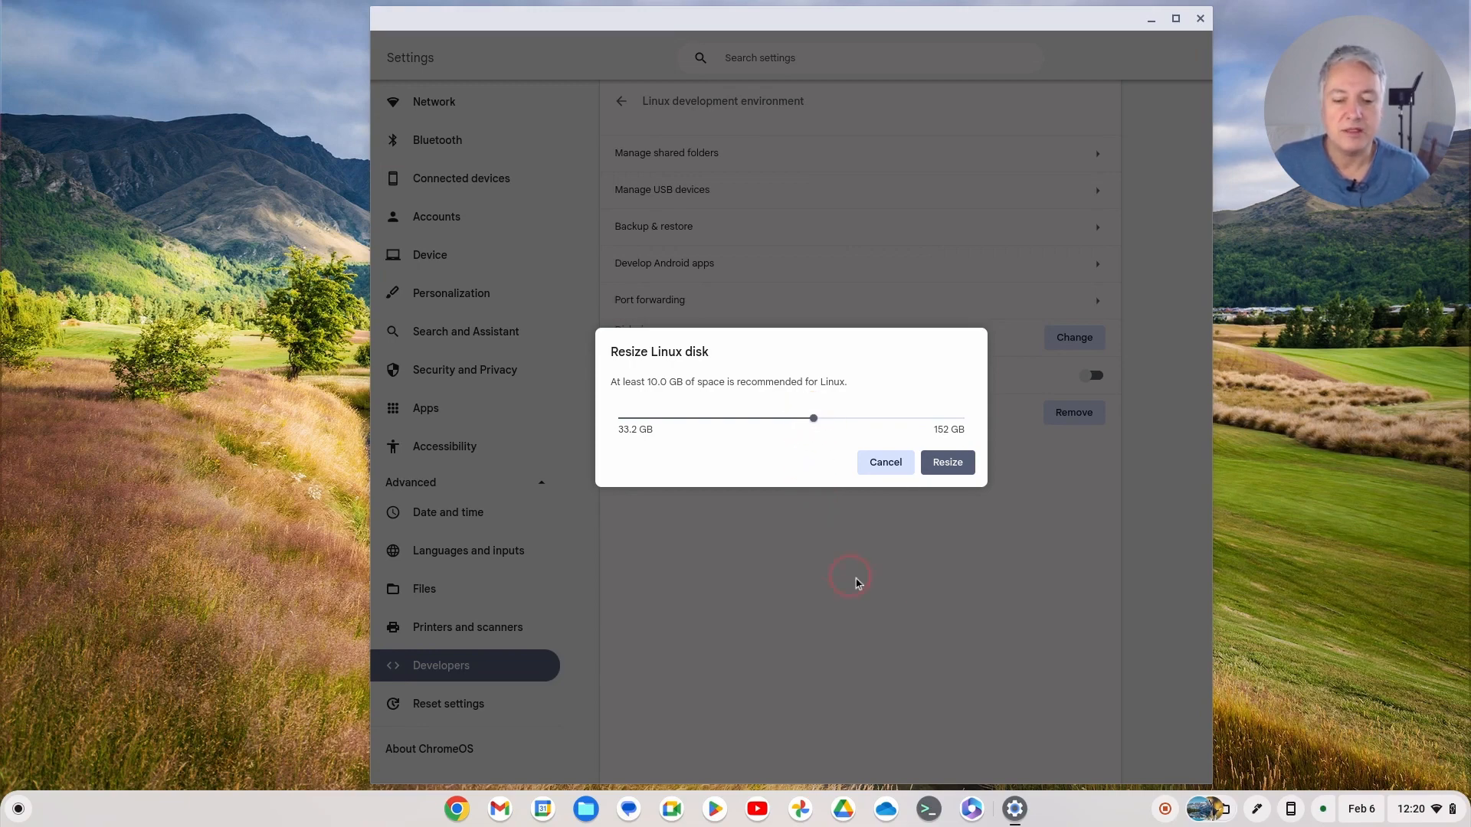
left_click(947, 461)
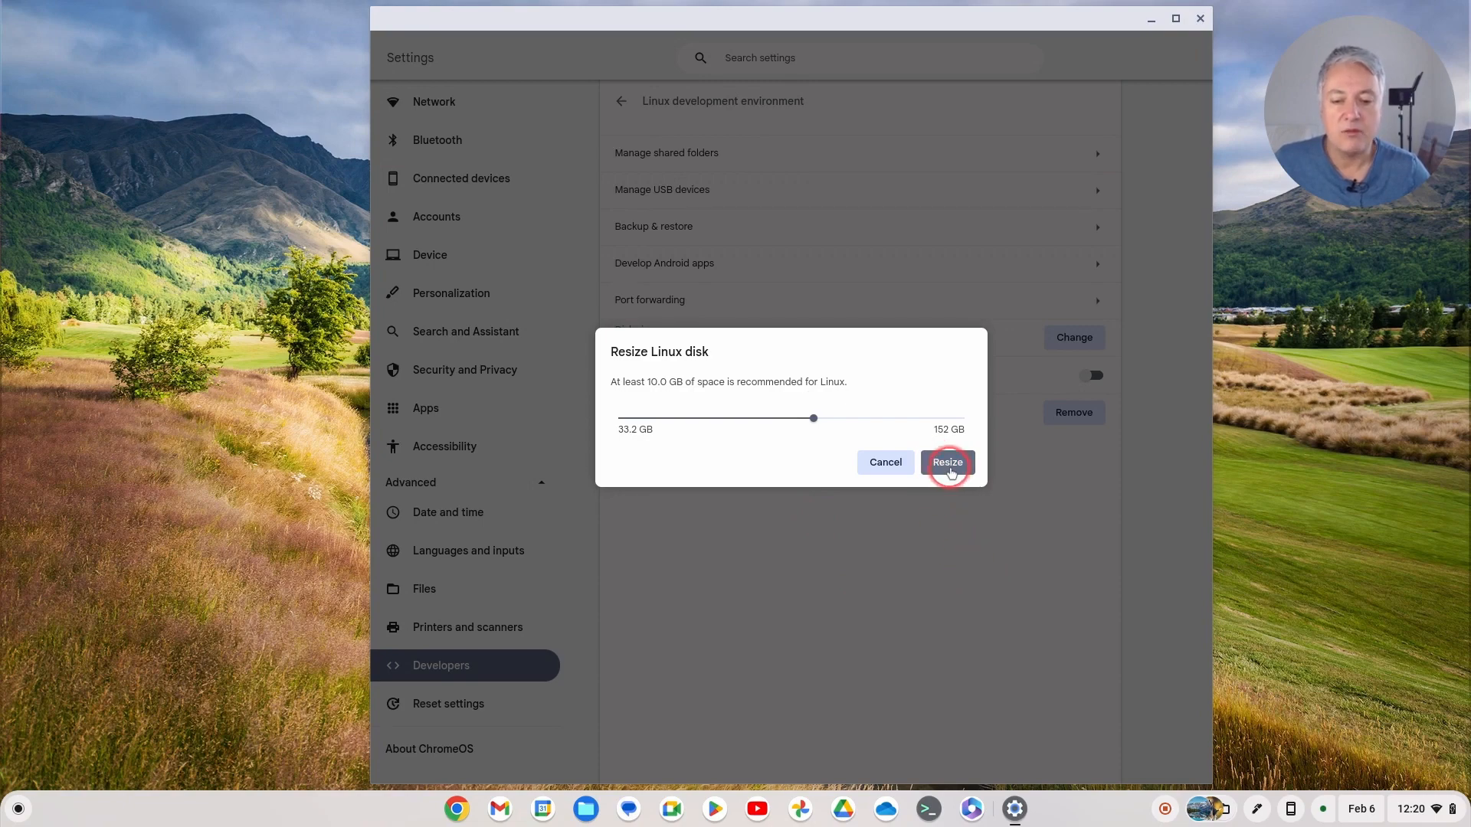
left_click(947, 463)
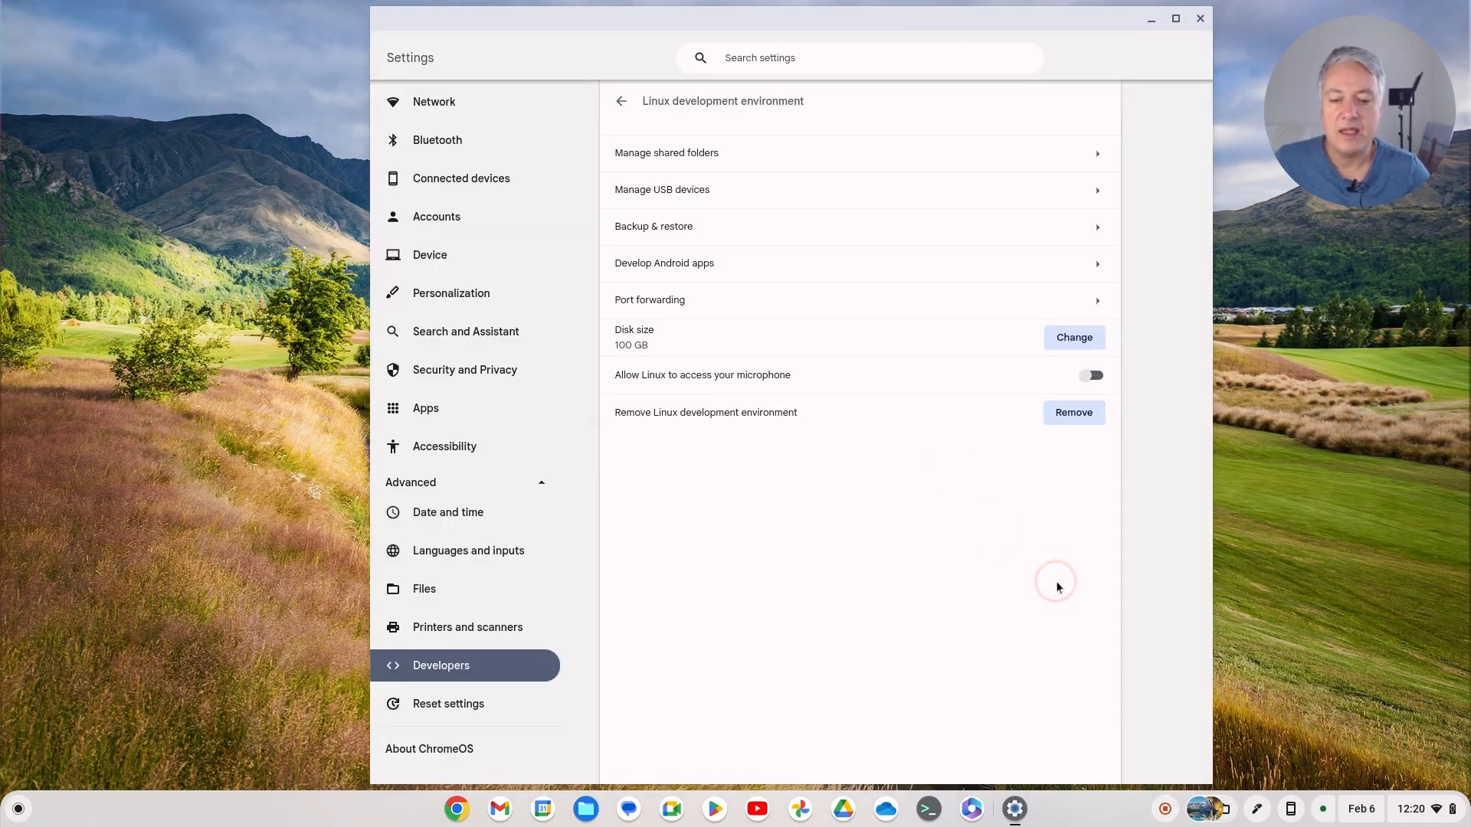
mouse_move(659, 355)
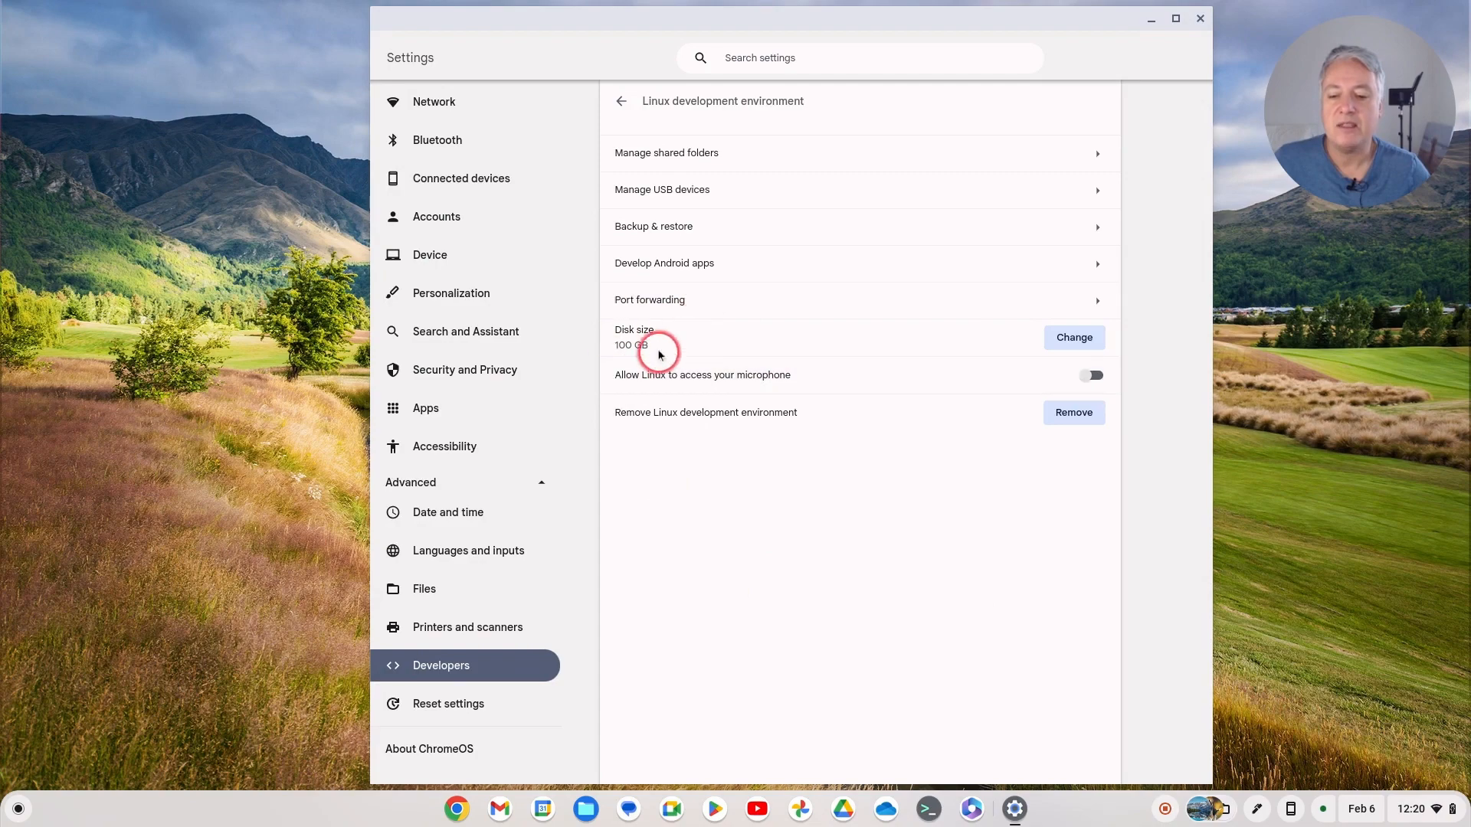
mouse_move(895, 590)
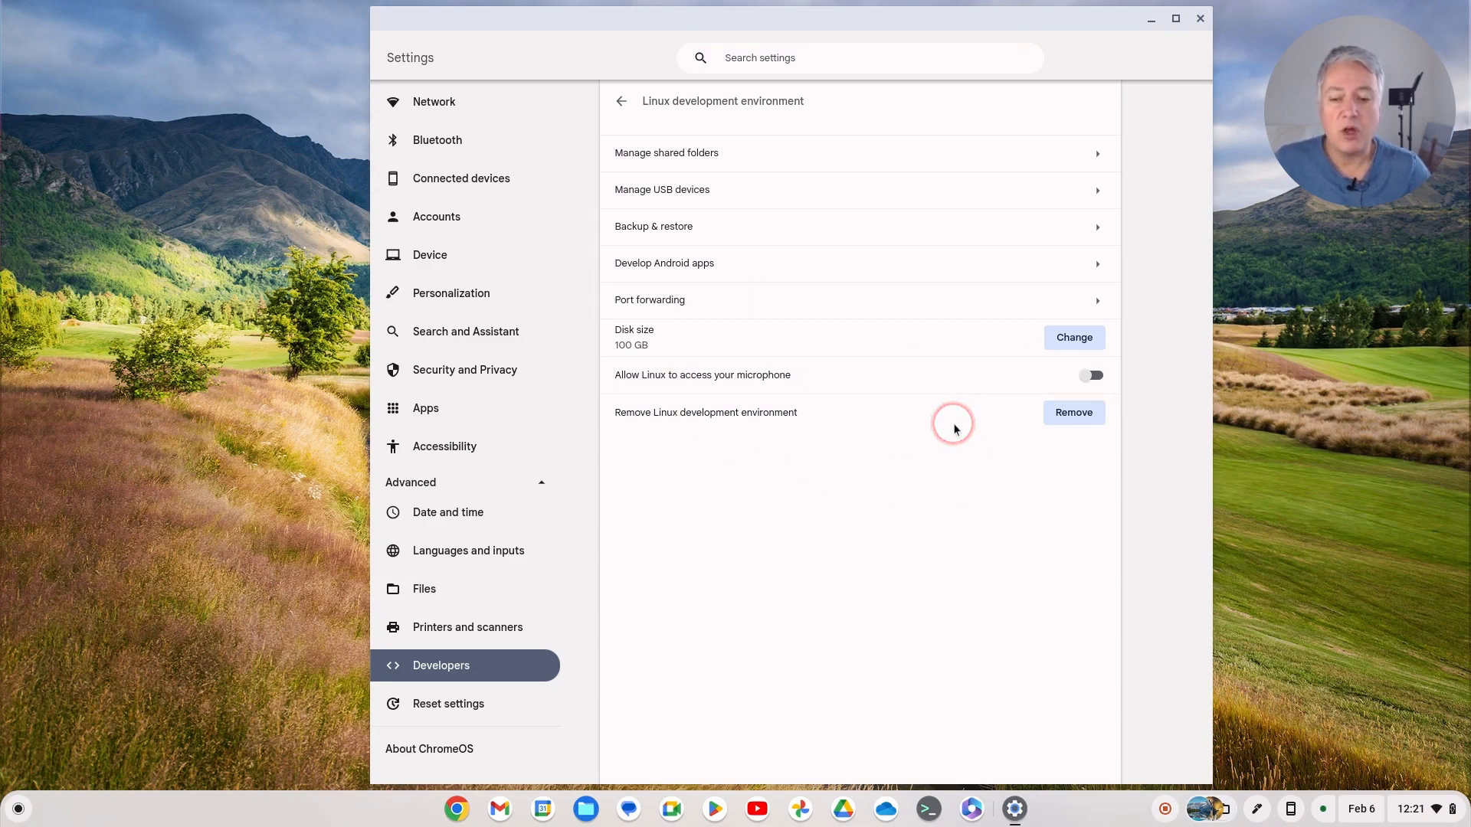
mouse_move(936, 413)
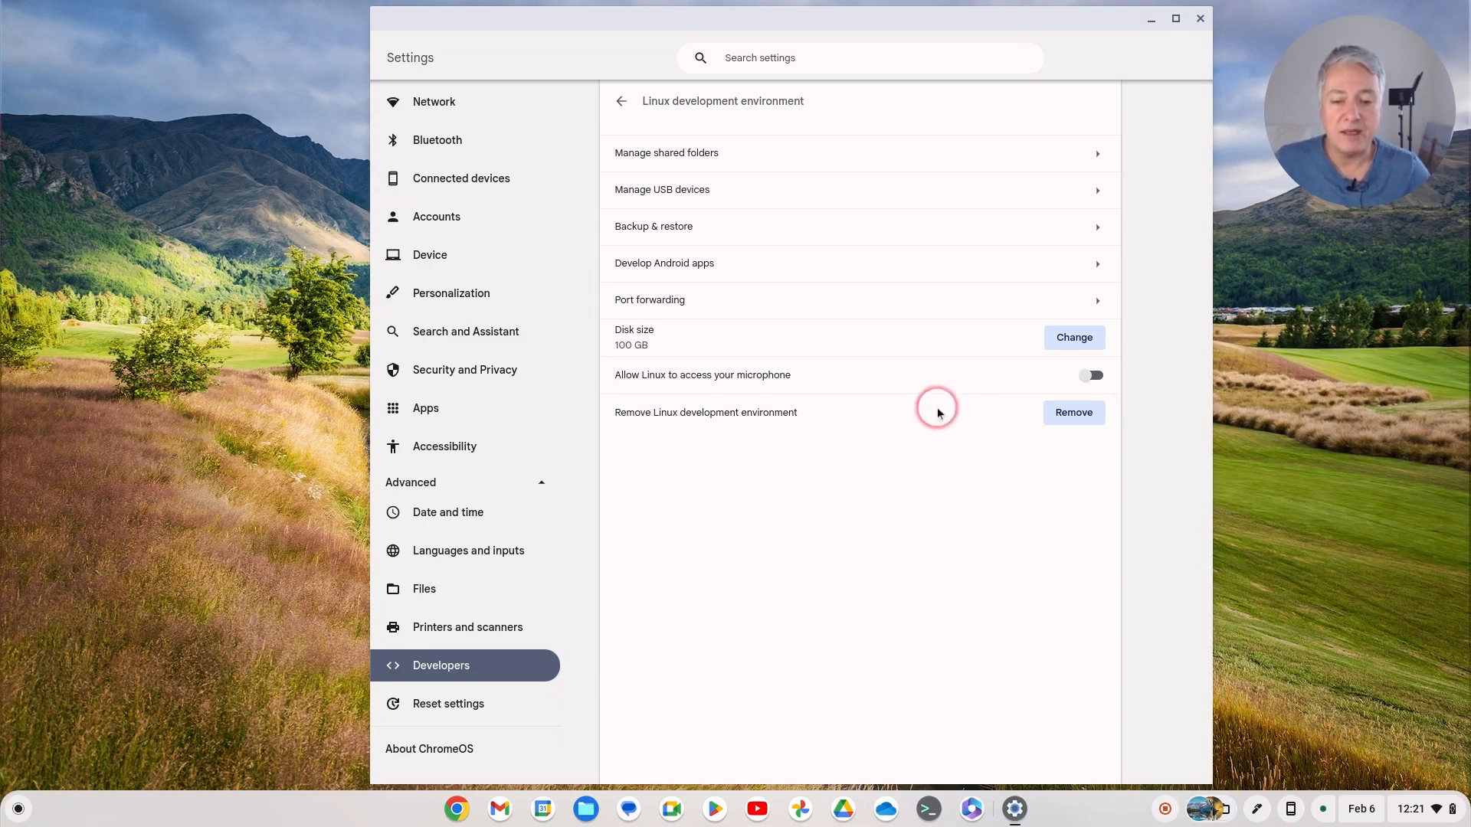
mouse_move(1115, 71)
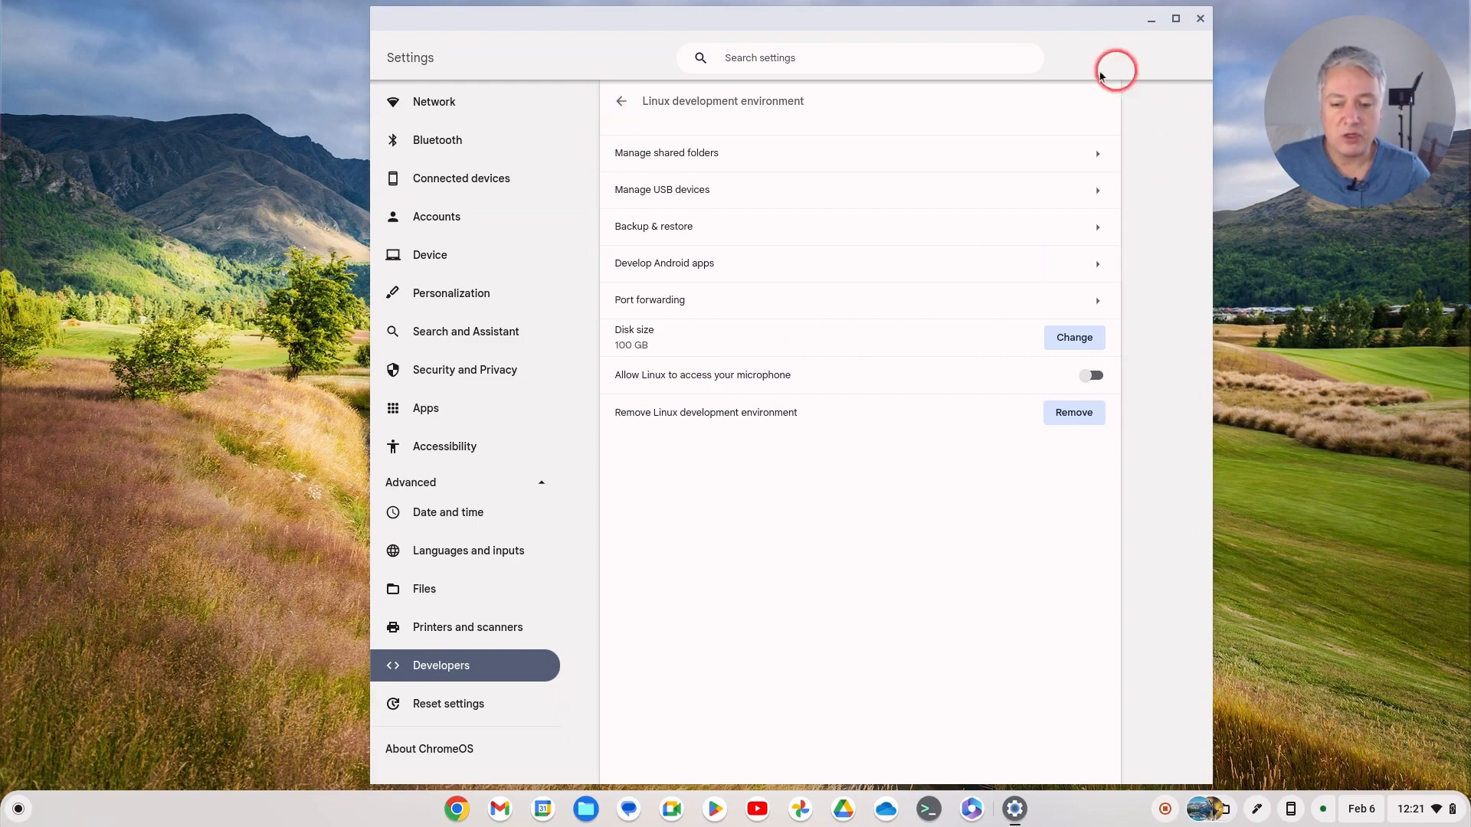
mouse_move(918, 417)
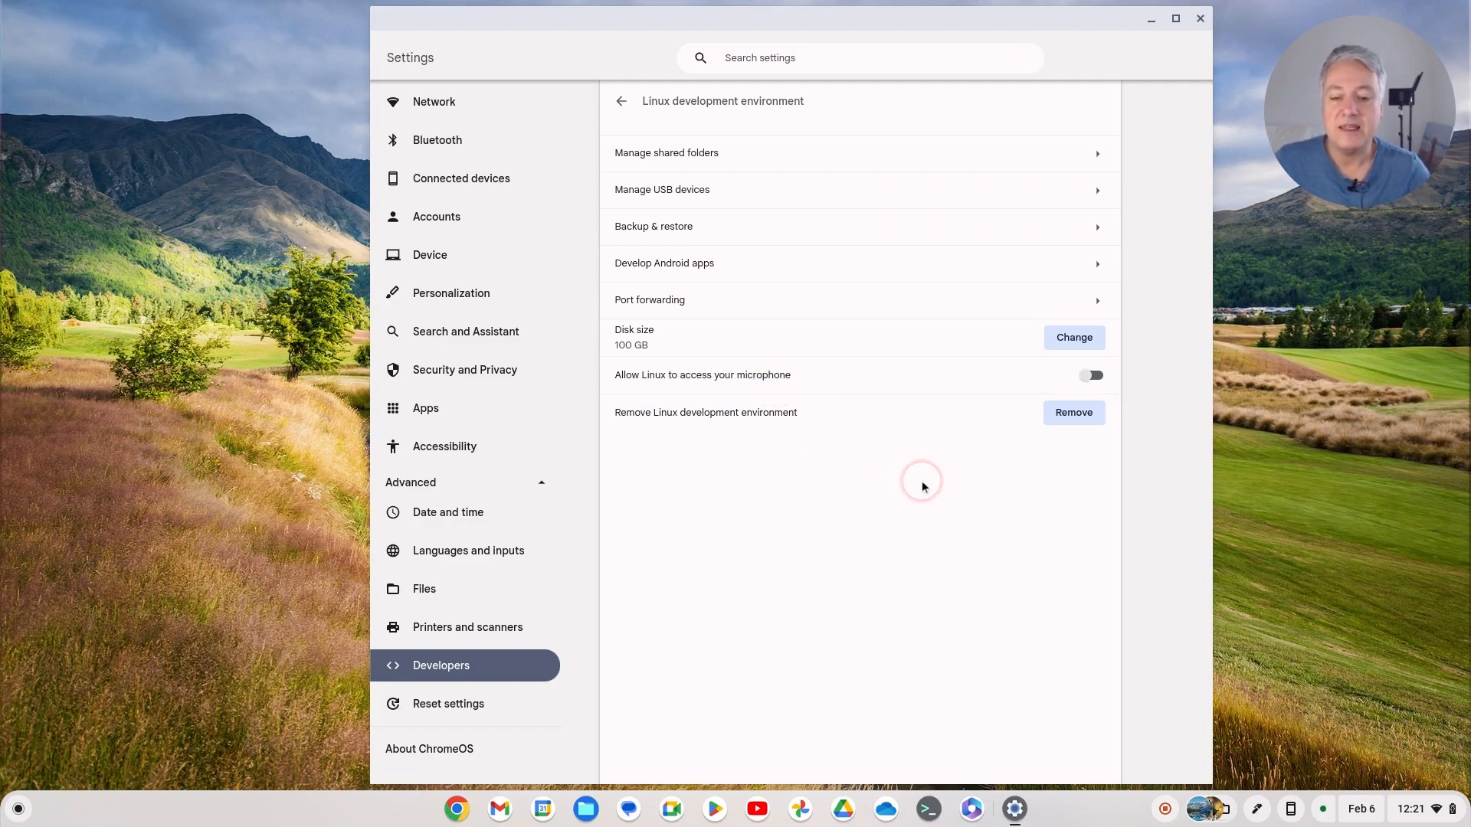
mouse_move(666, 690)
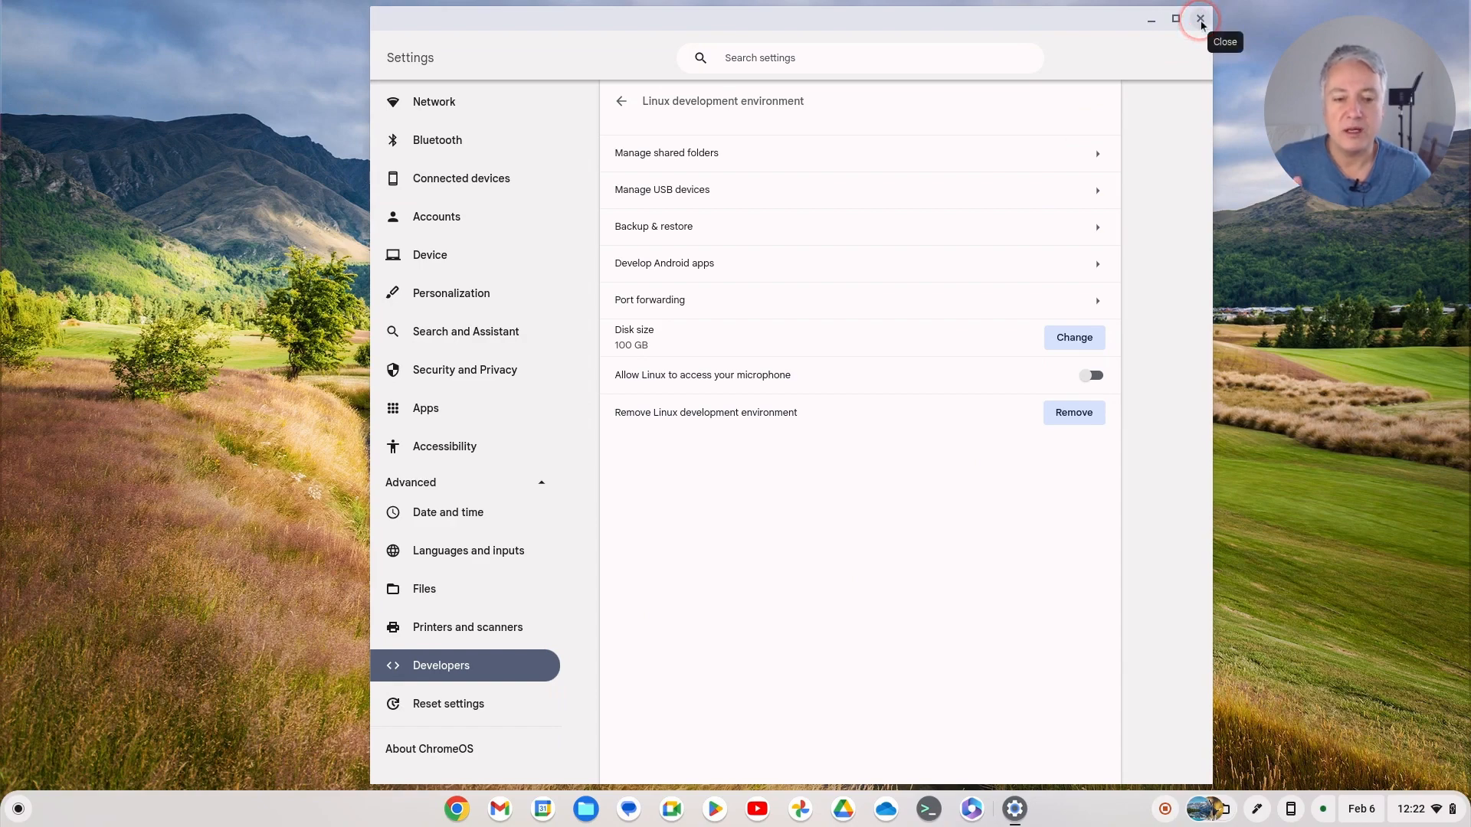
Step: Close Settings, browse Linux files' shared Downloads in Files, then close Files
left_click(1199, 19)
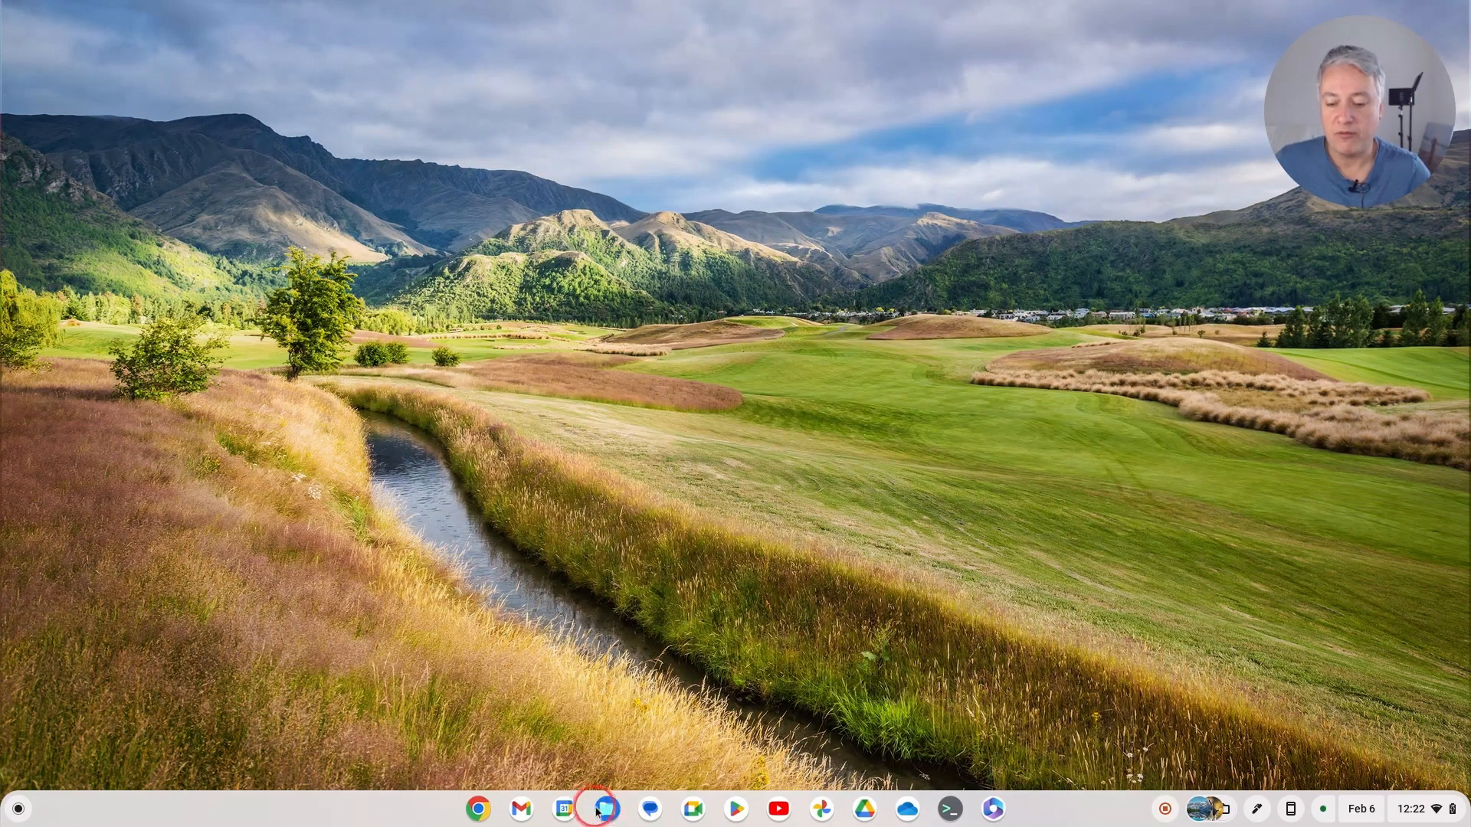
left_click(606, 808)
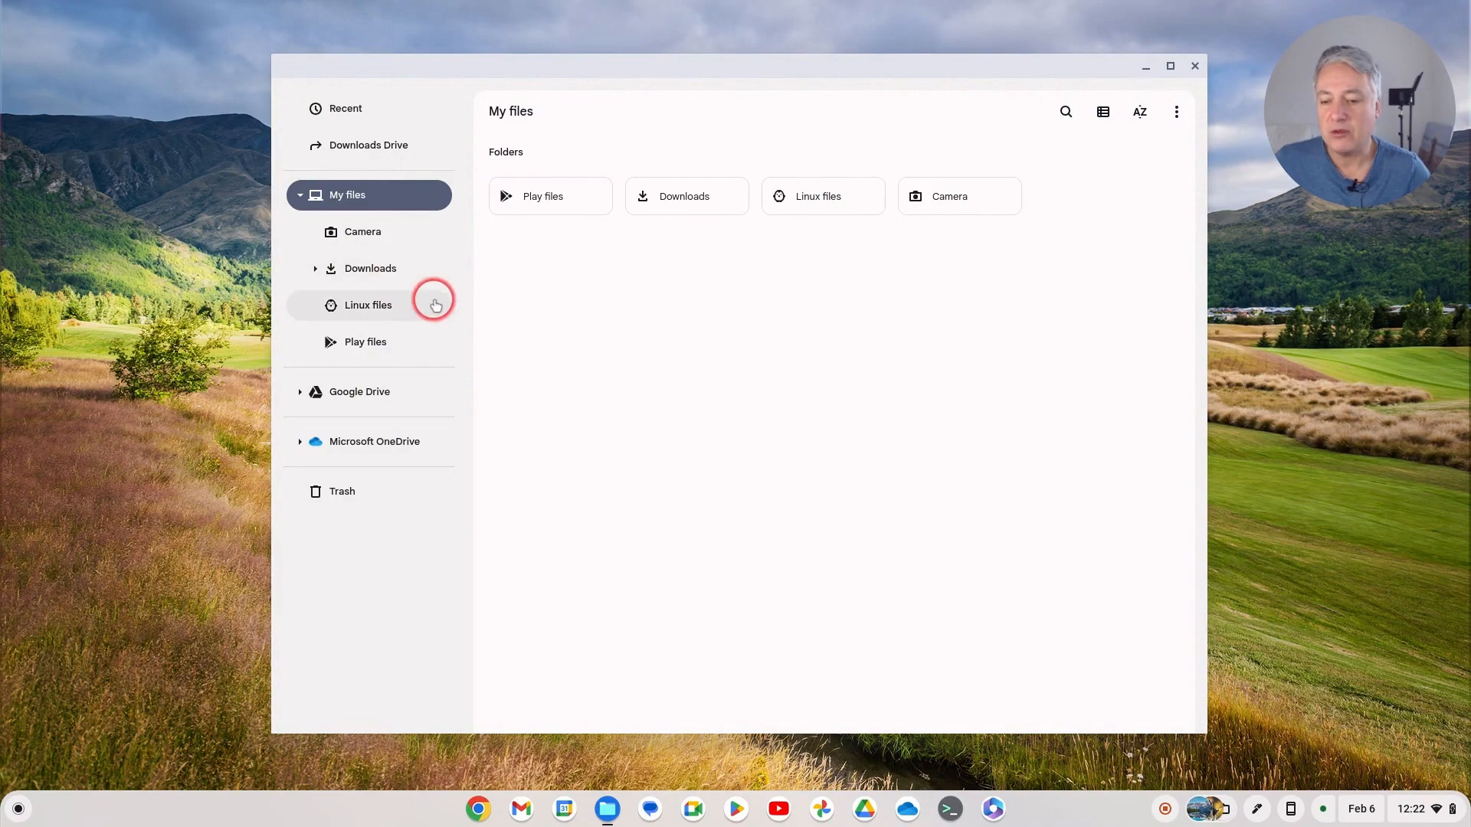
left_click(369, 268)
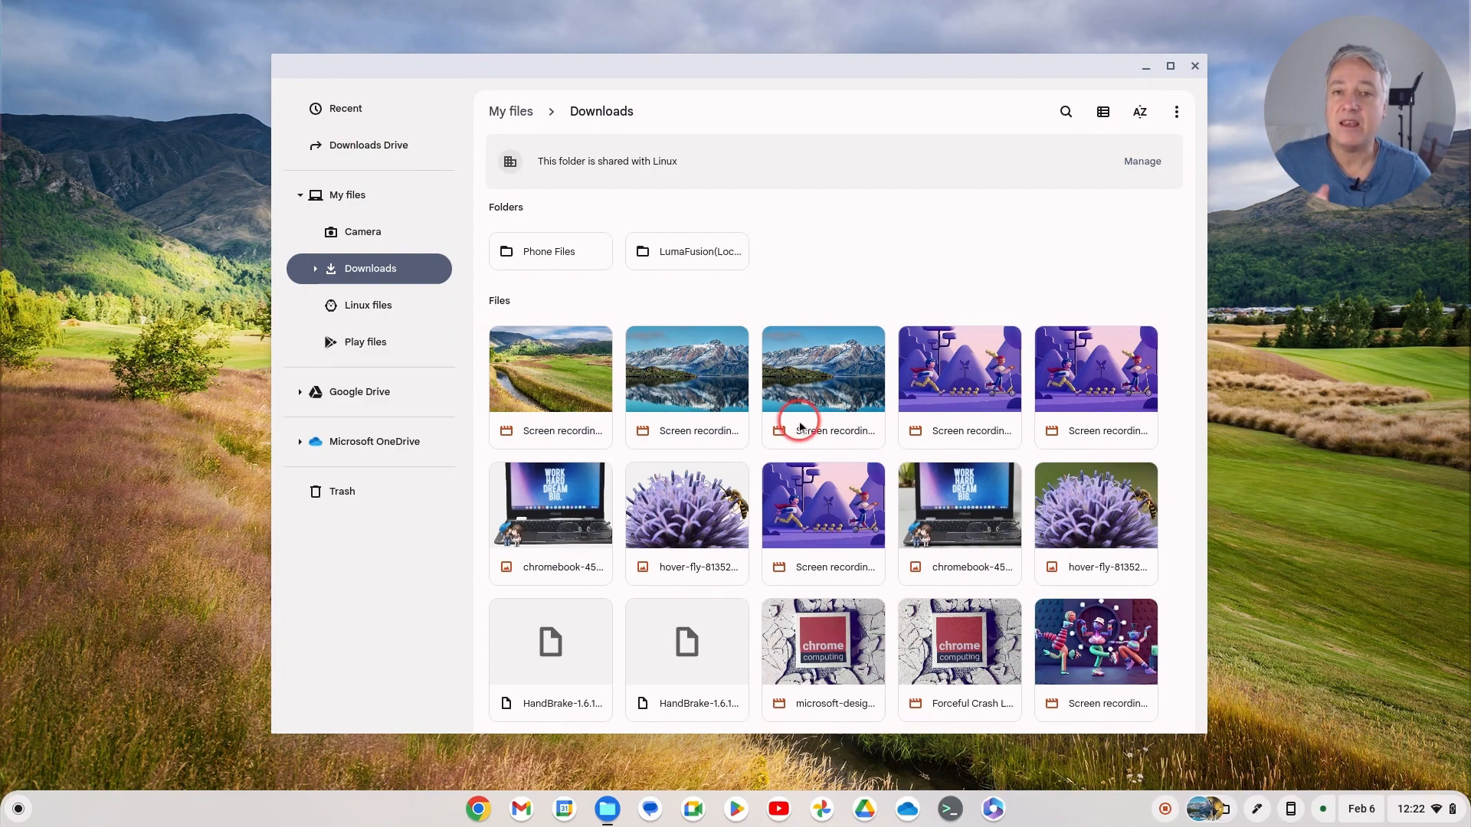
mouse_move(851, 289)
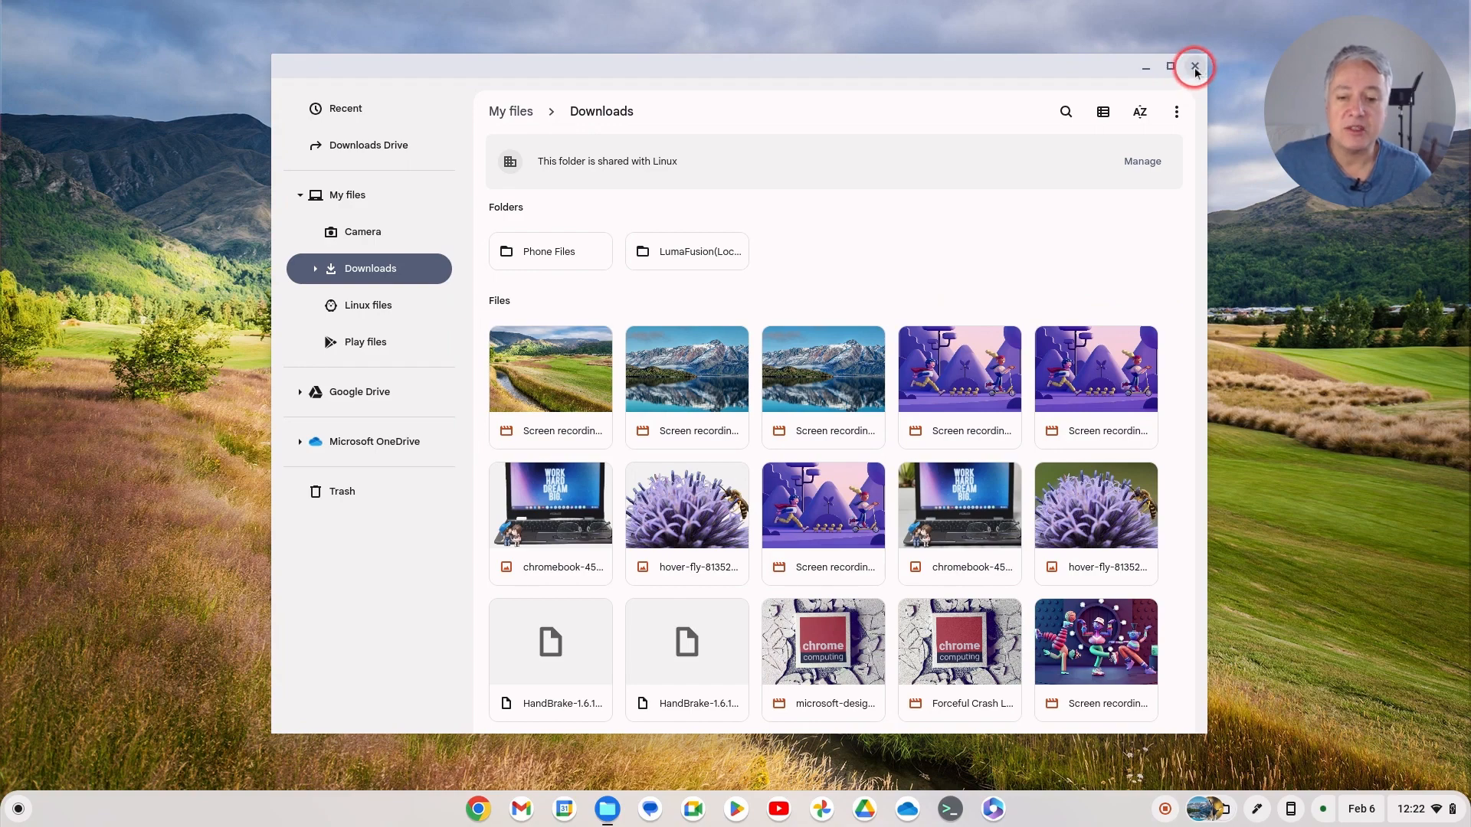
mouse_move(1194, 68)
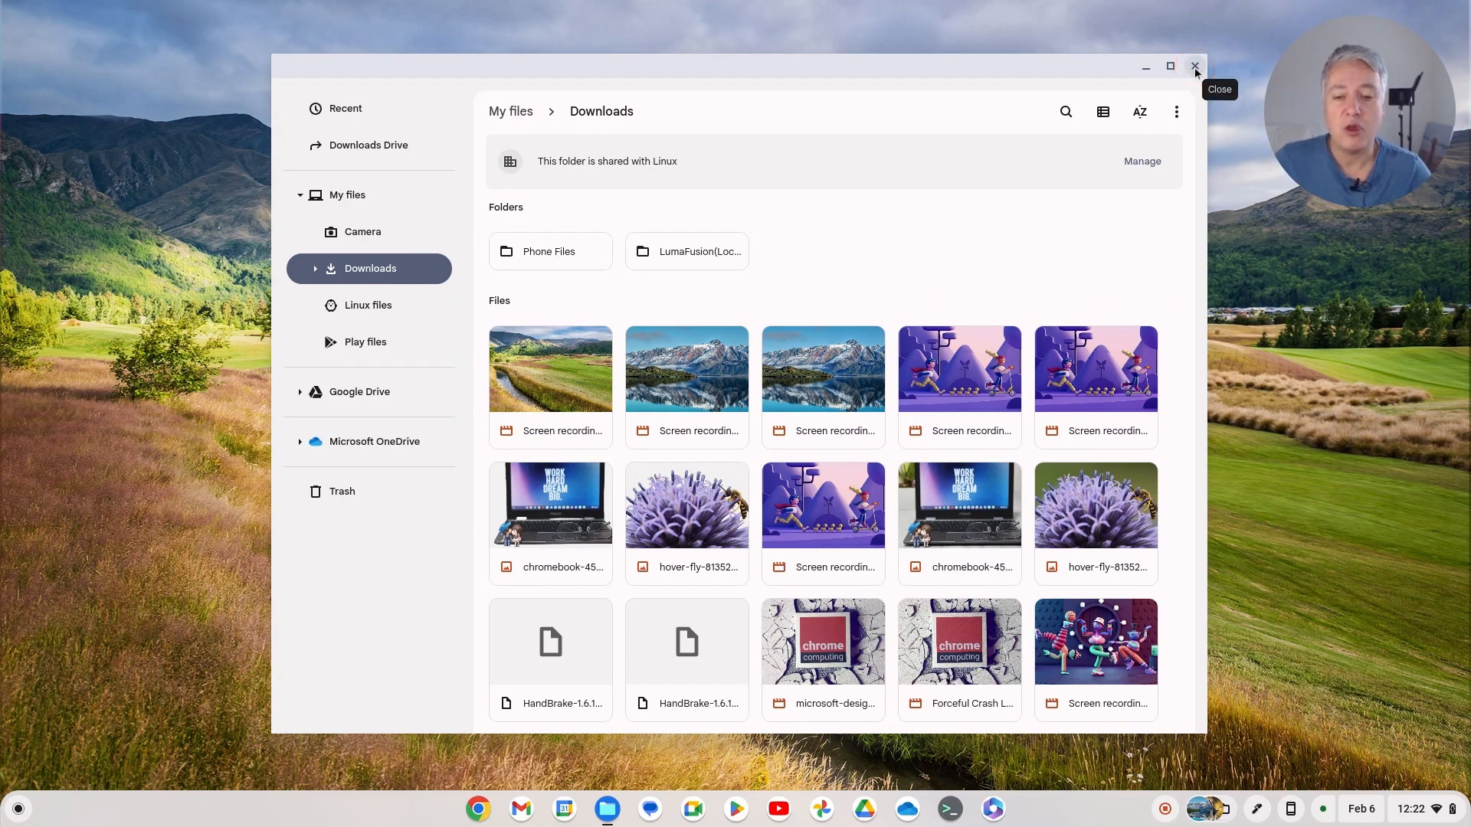
left_click(1195, 67)
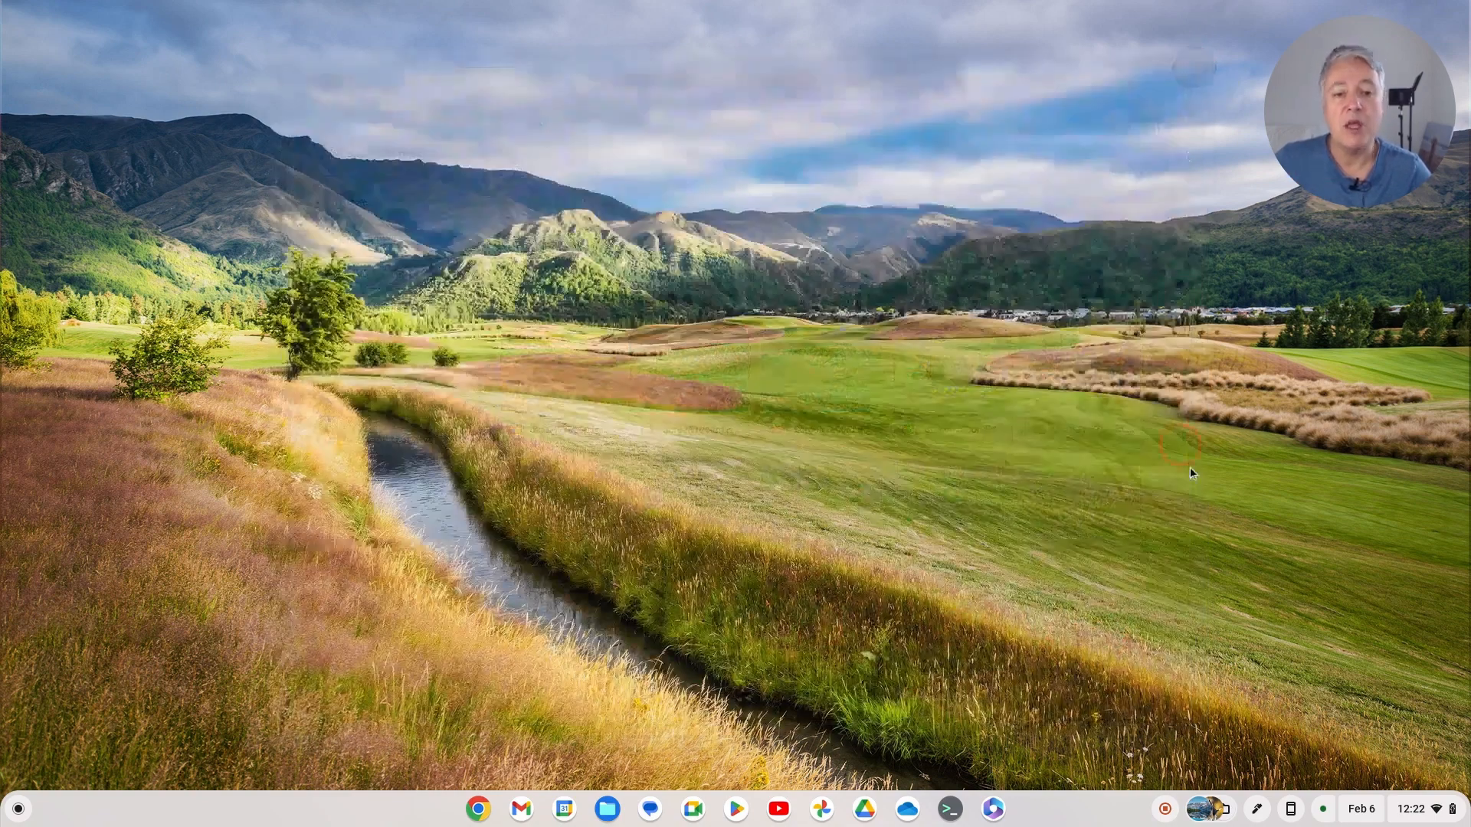